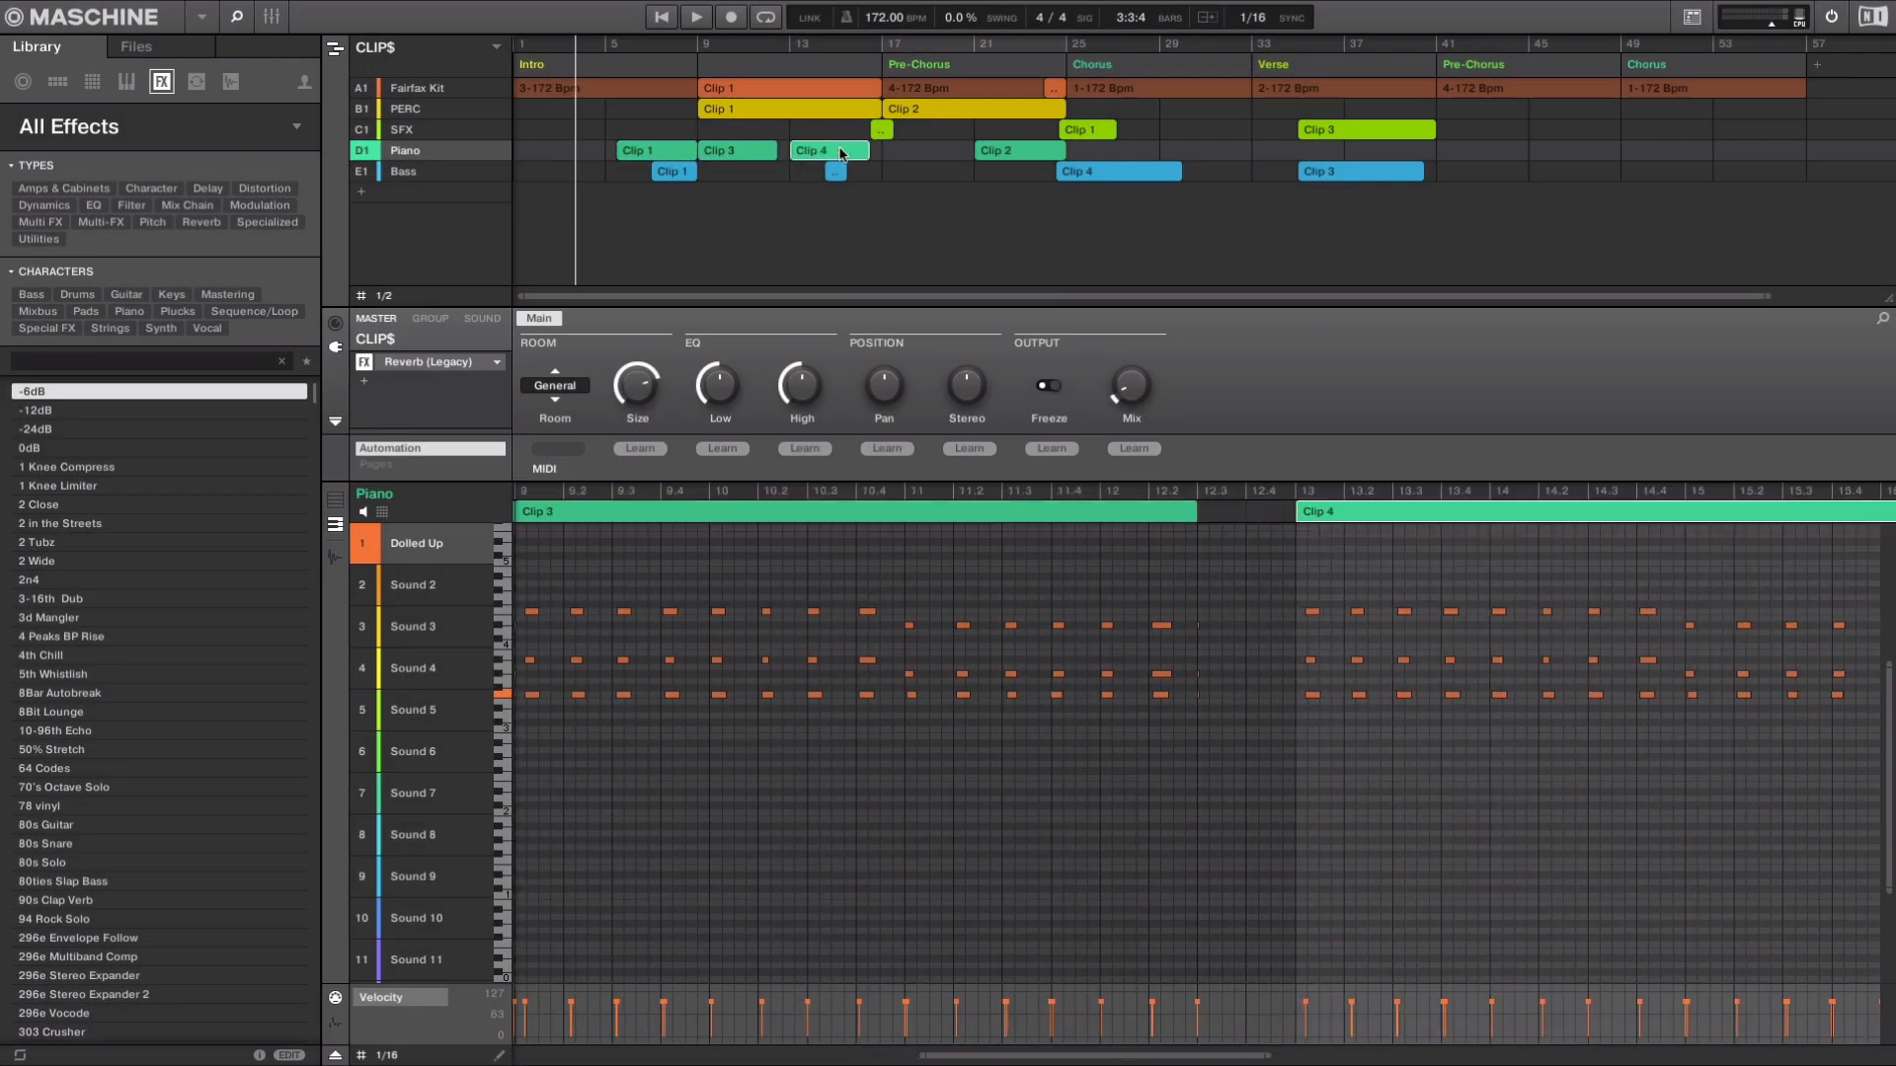
Play the song from the Intro section through to the Pre-Chorus drum pattern.
{"action": "left_click", "coordinate": [405, 108]}
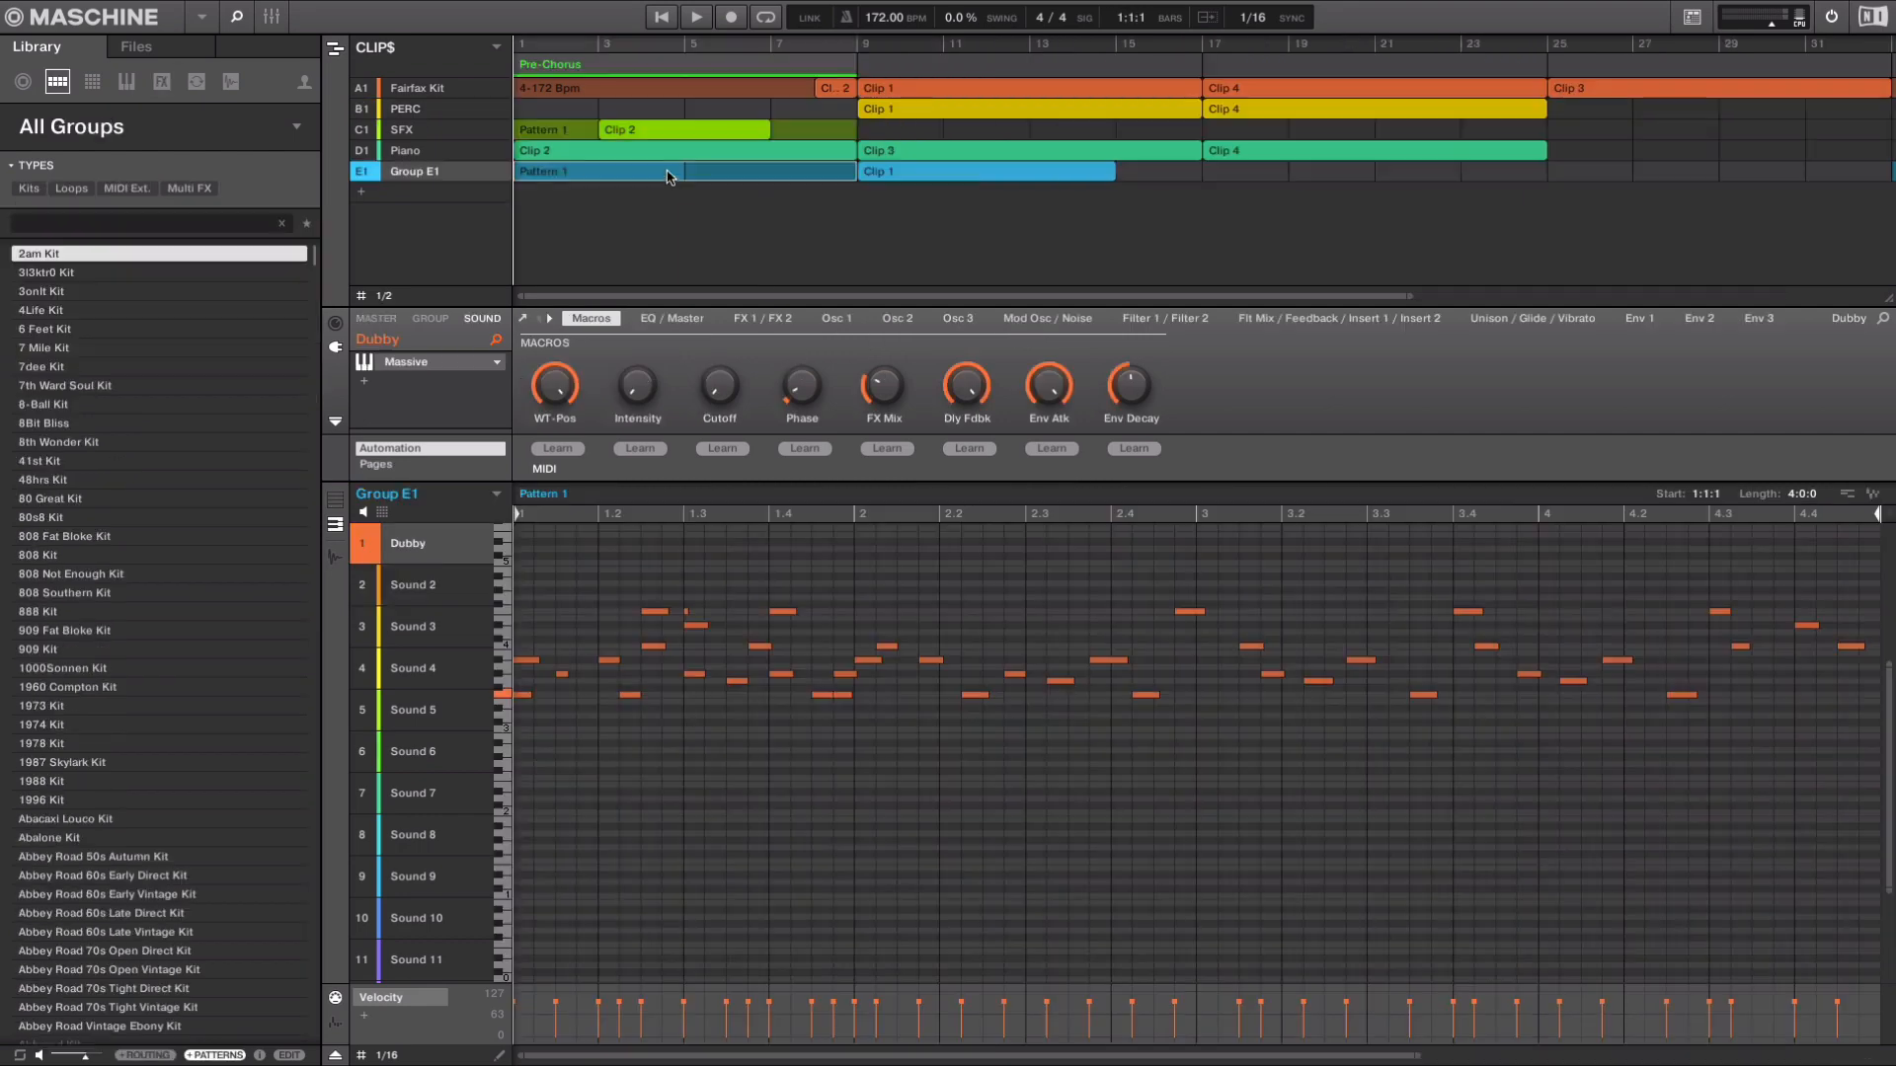
{"action": "left_click", "coordinate": [729, 171]}
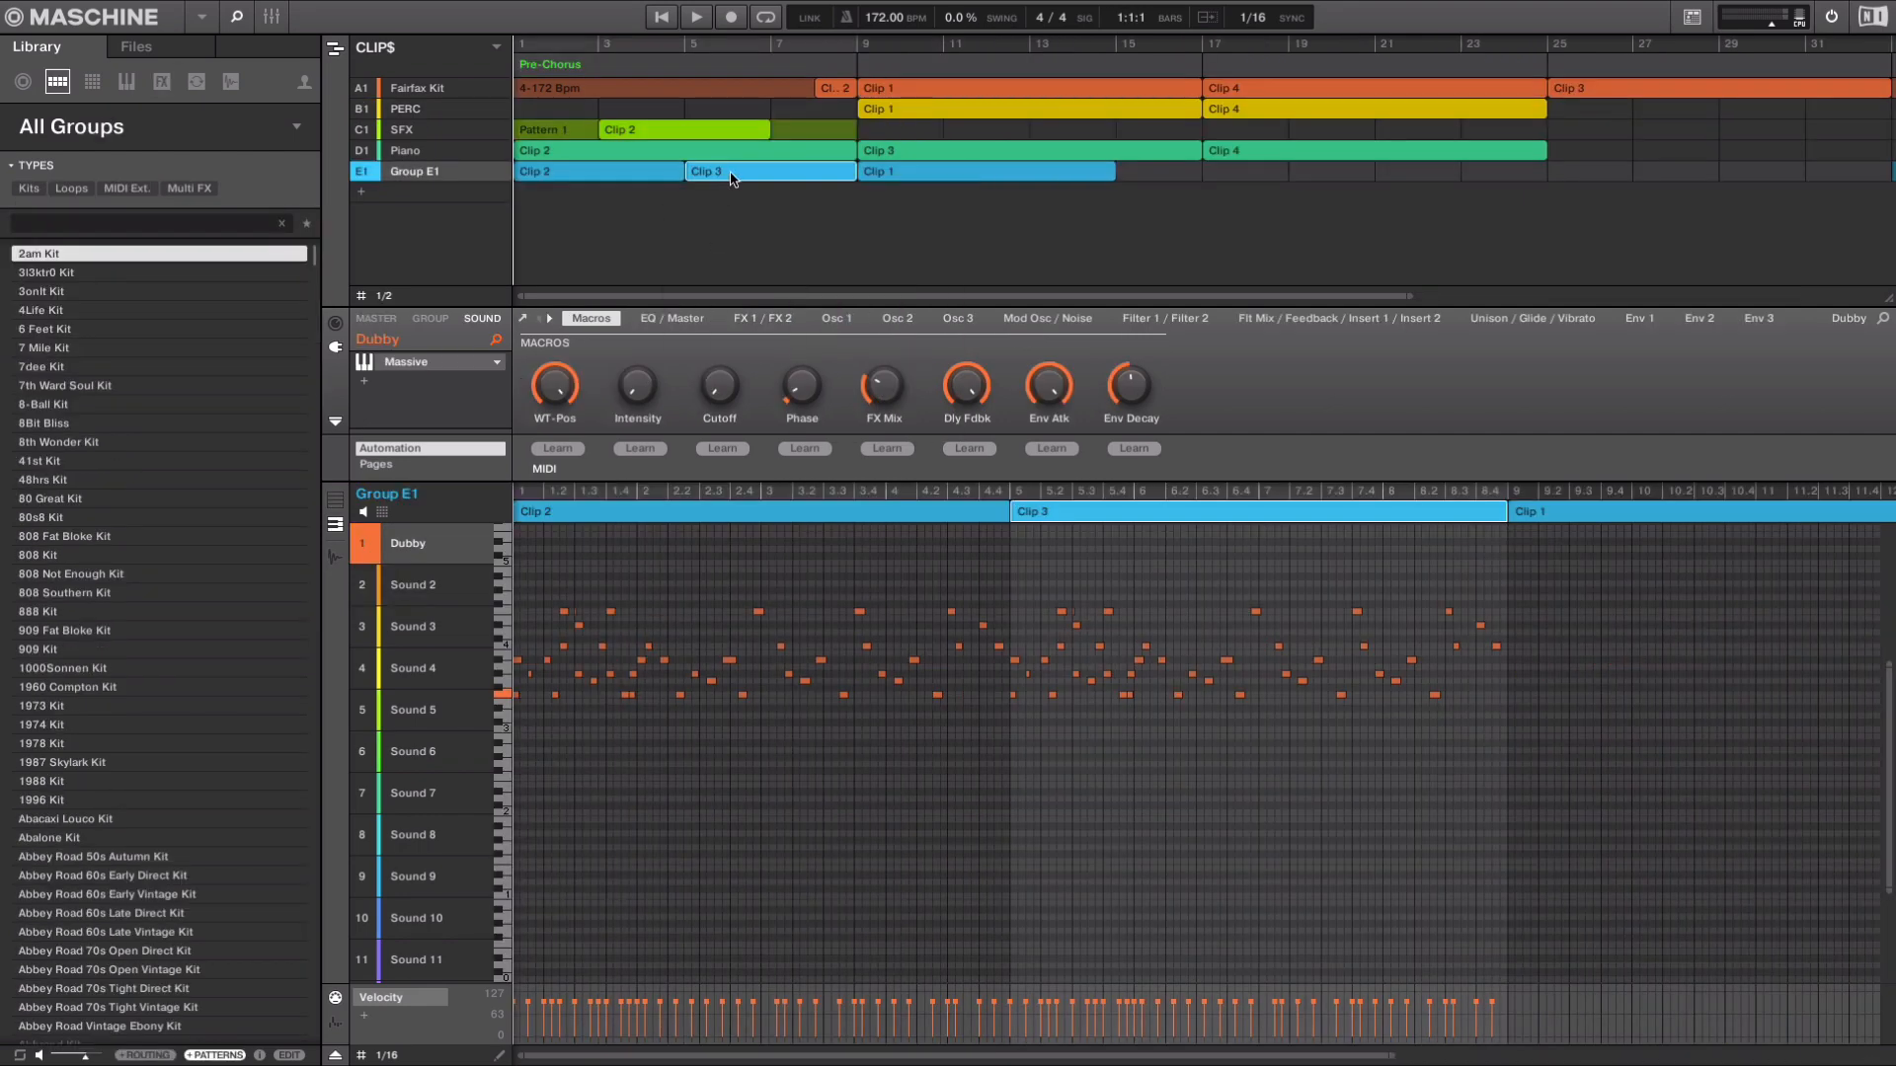
{"action": "left_click", "coordinate": [730, 17]}
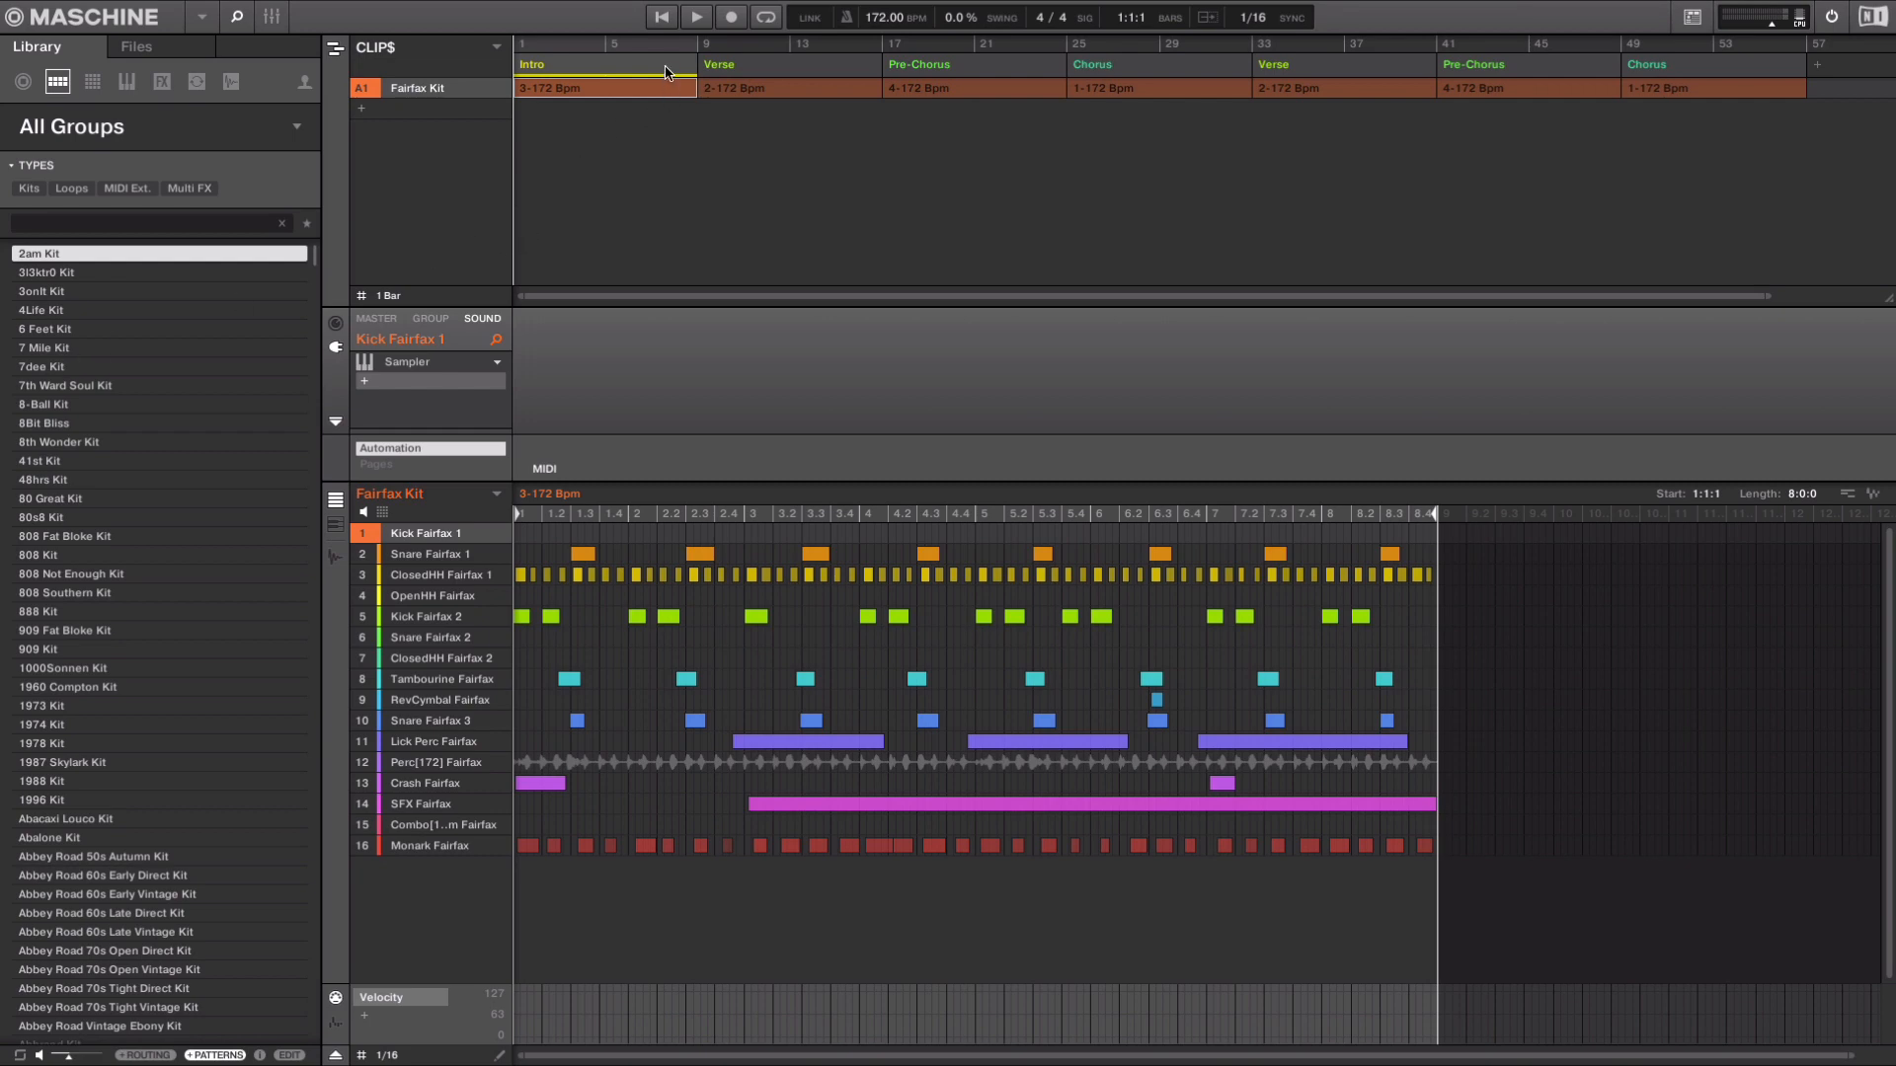
{"action": "left_click", "coordinate": [786, 87]}
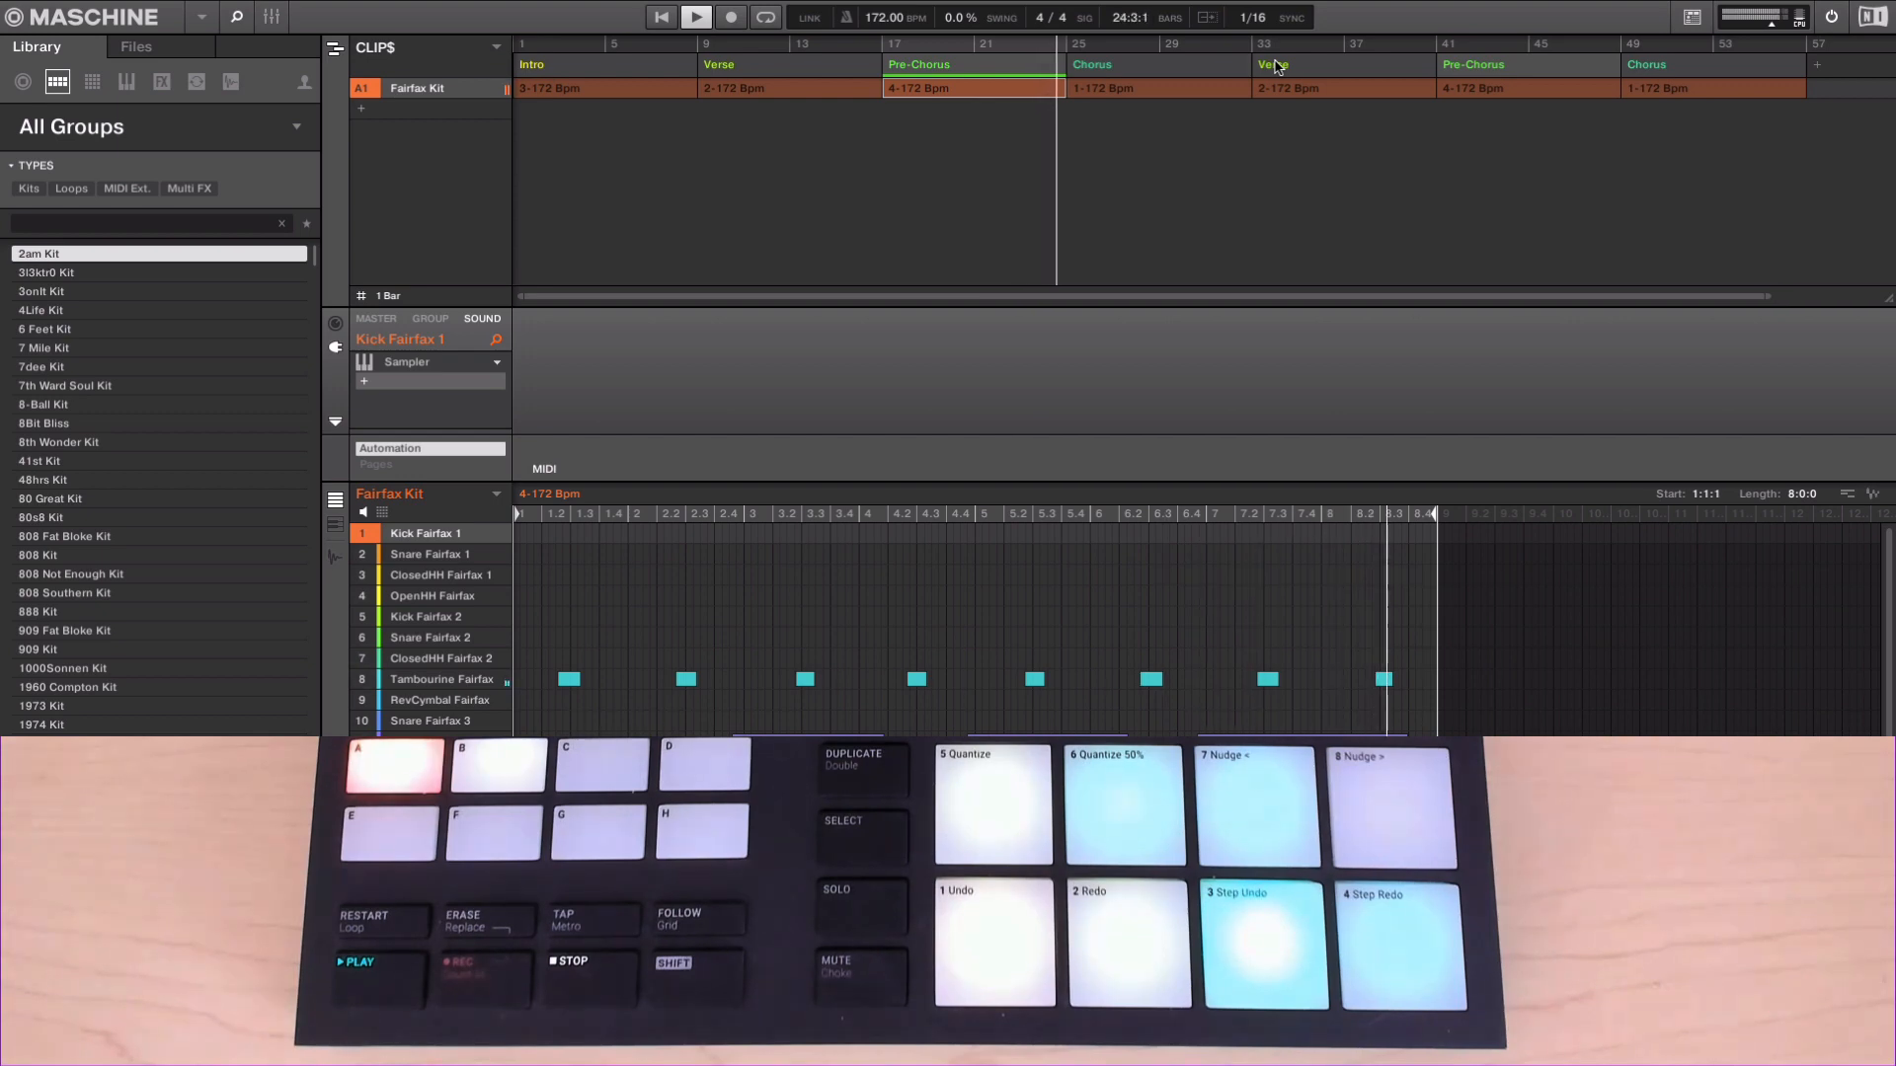
{"action": "left_click", "coordinate": [696, 17]}
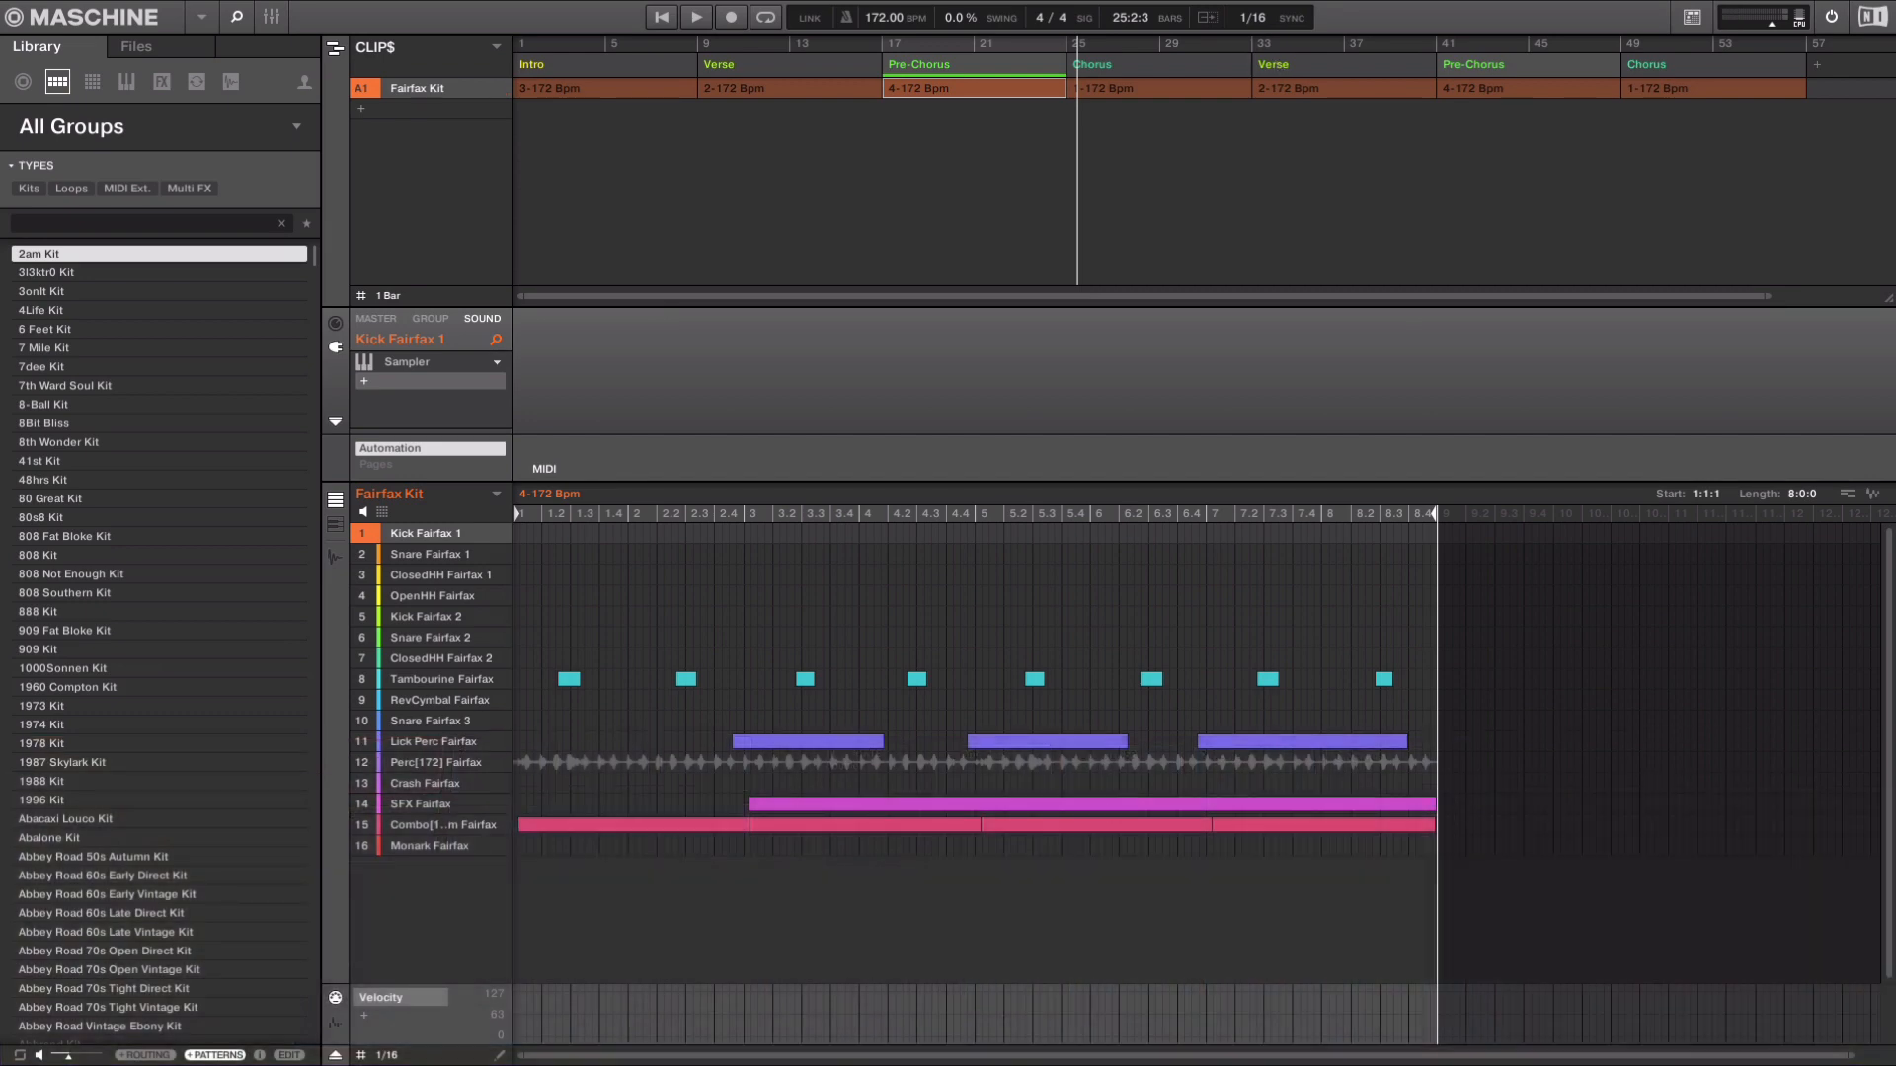
{"action": "mouse_move", "coordinate": [863, 85]}
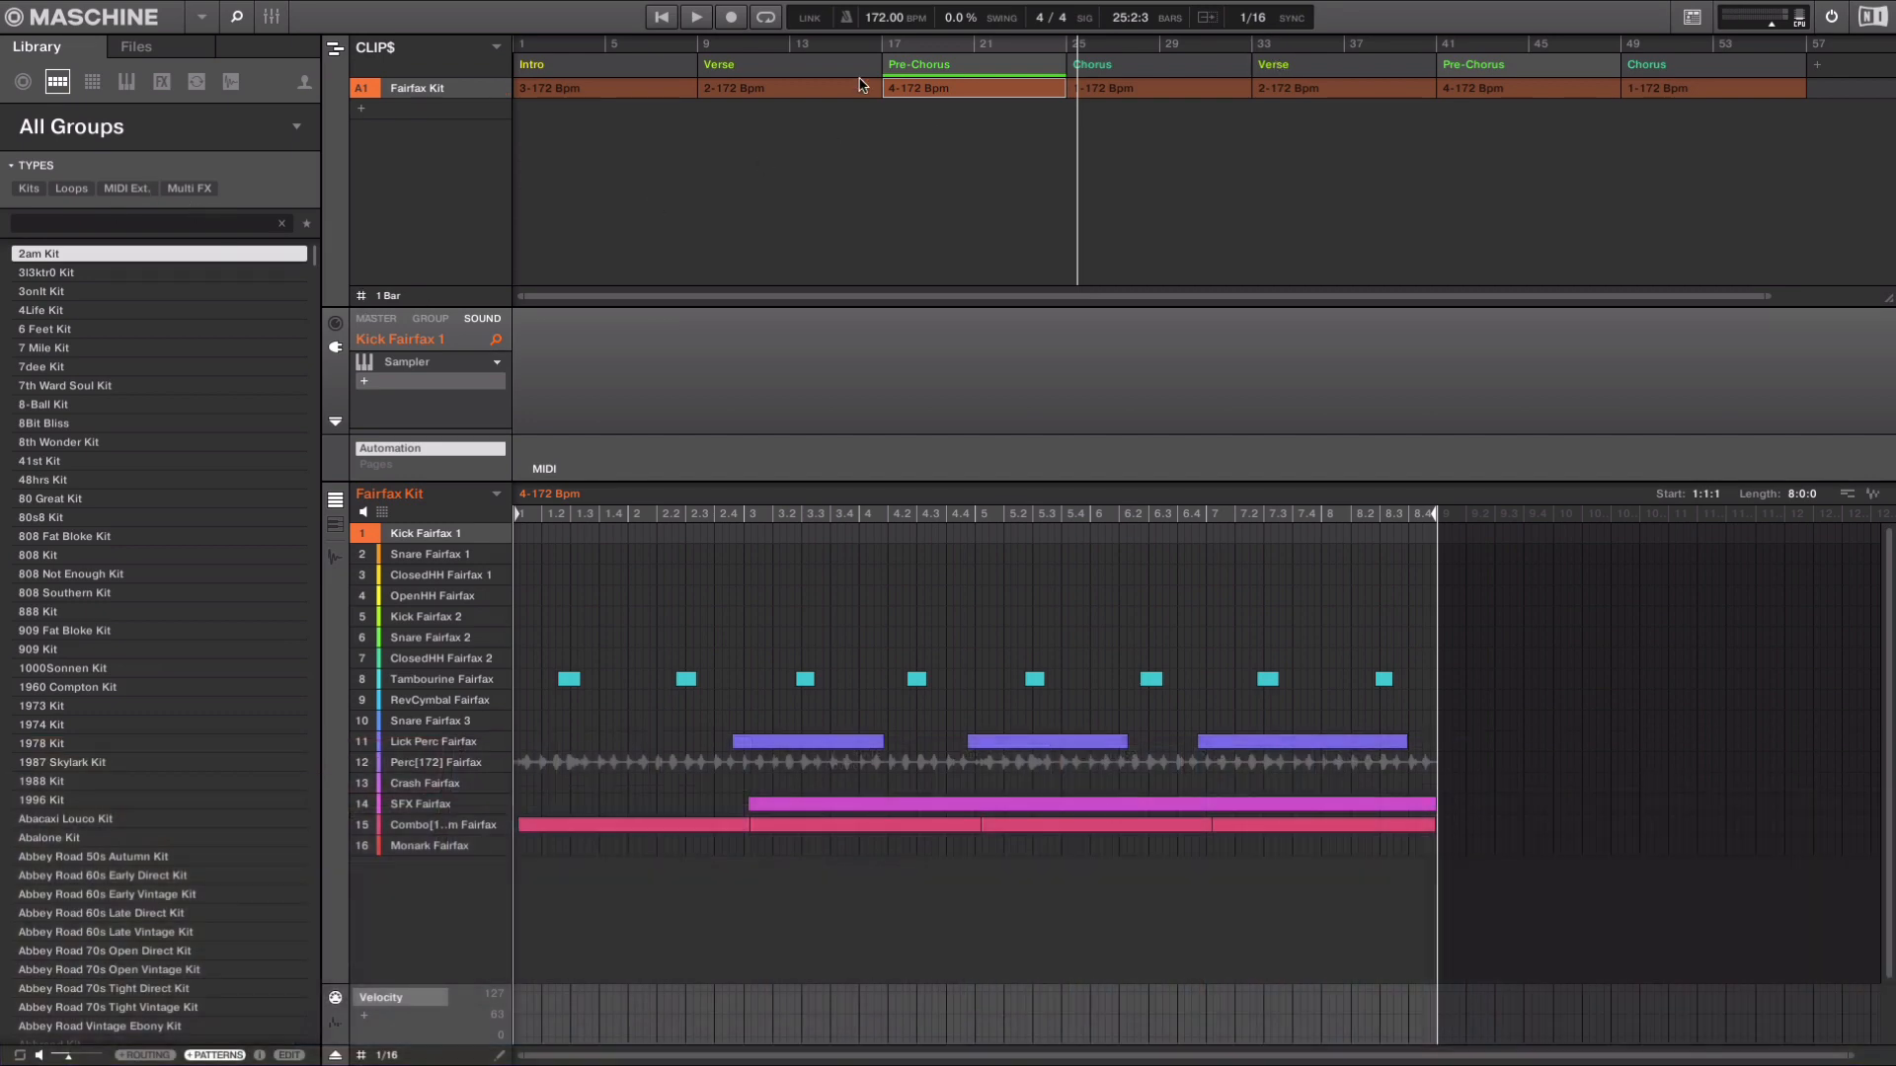
Jump playback from the second Verse to the first Verse with its 2-172 Bpm pattern.
{"action": "left_click", "coordinate": [786, 87]}
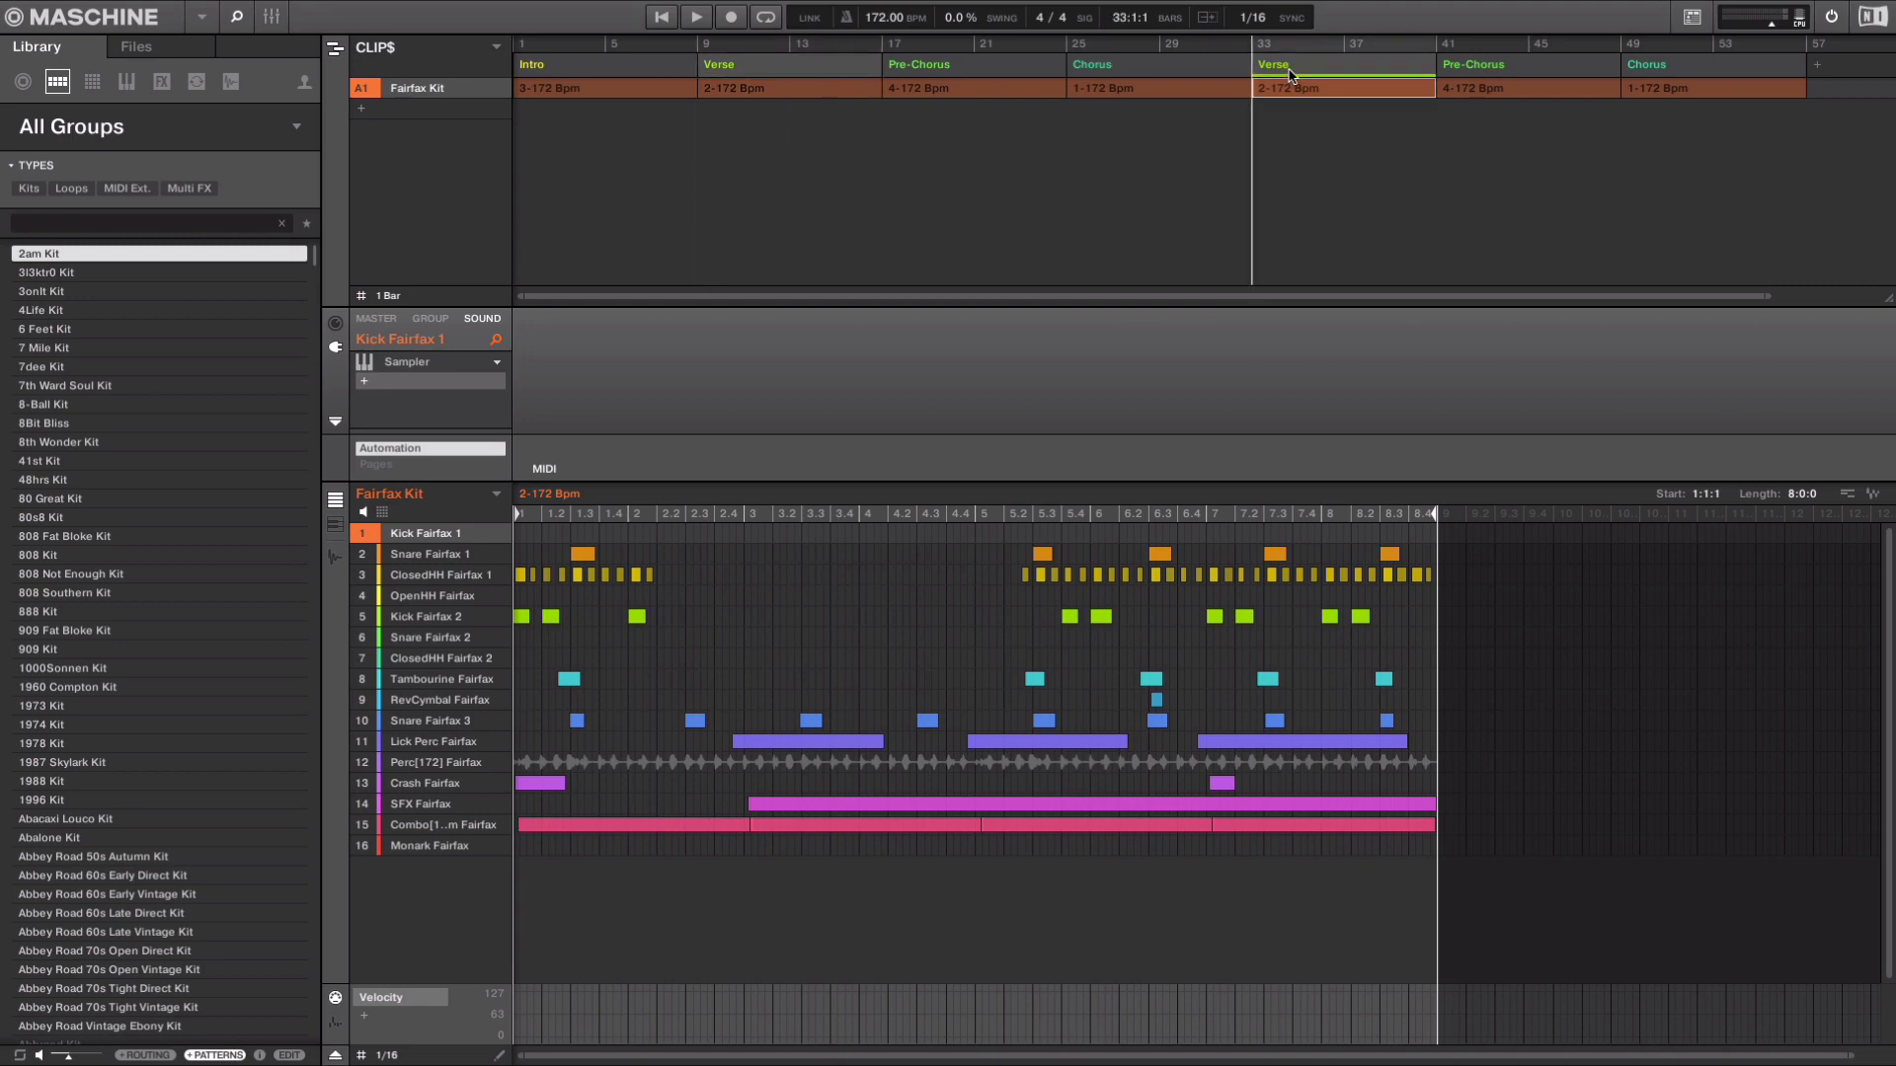
{"action": "left_click", "coordinate": [790, 65]}
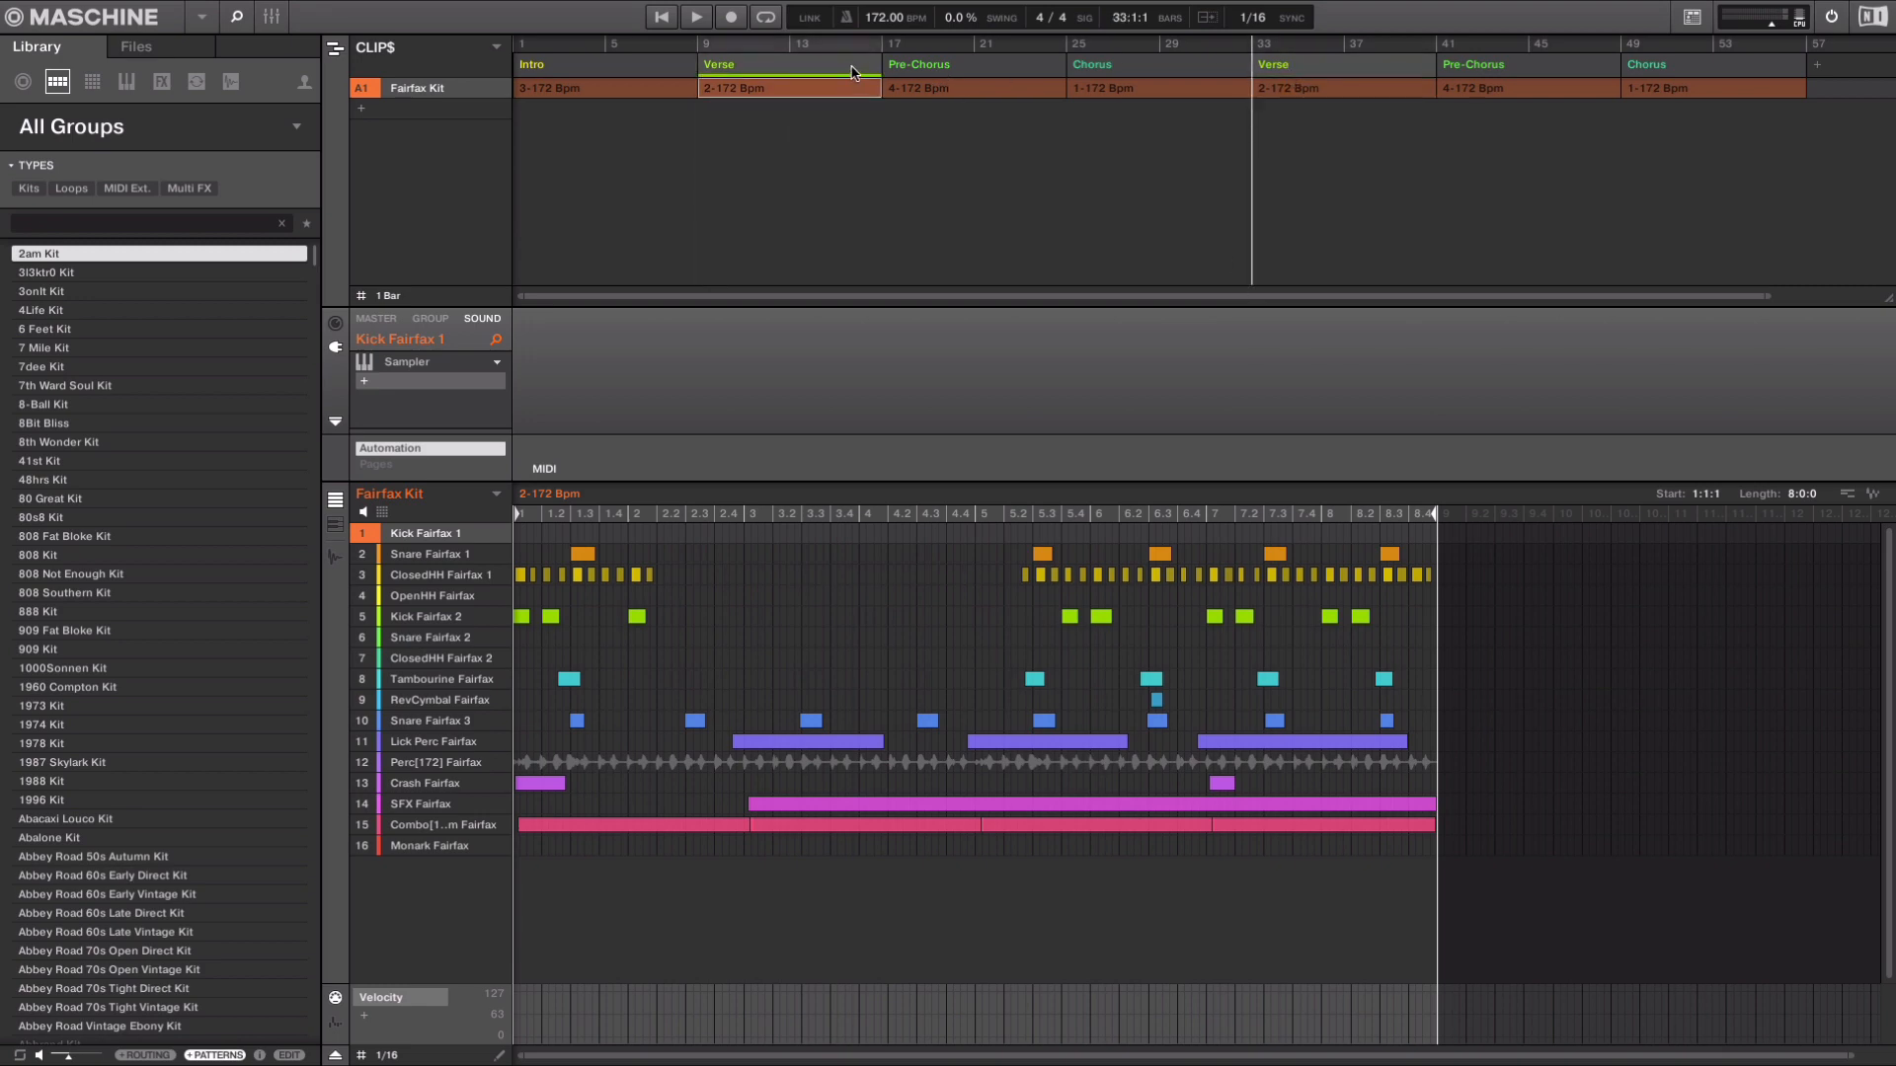
{"action": "left_click", "coordinate": [429, 554]}
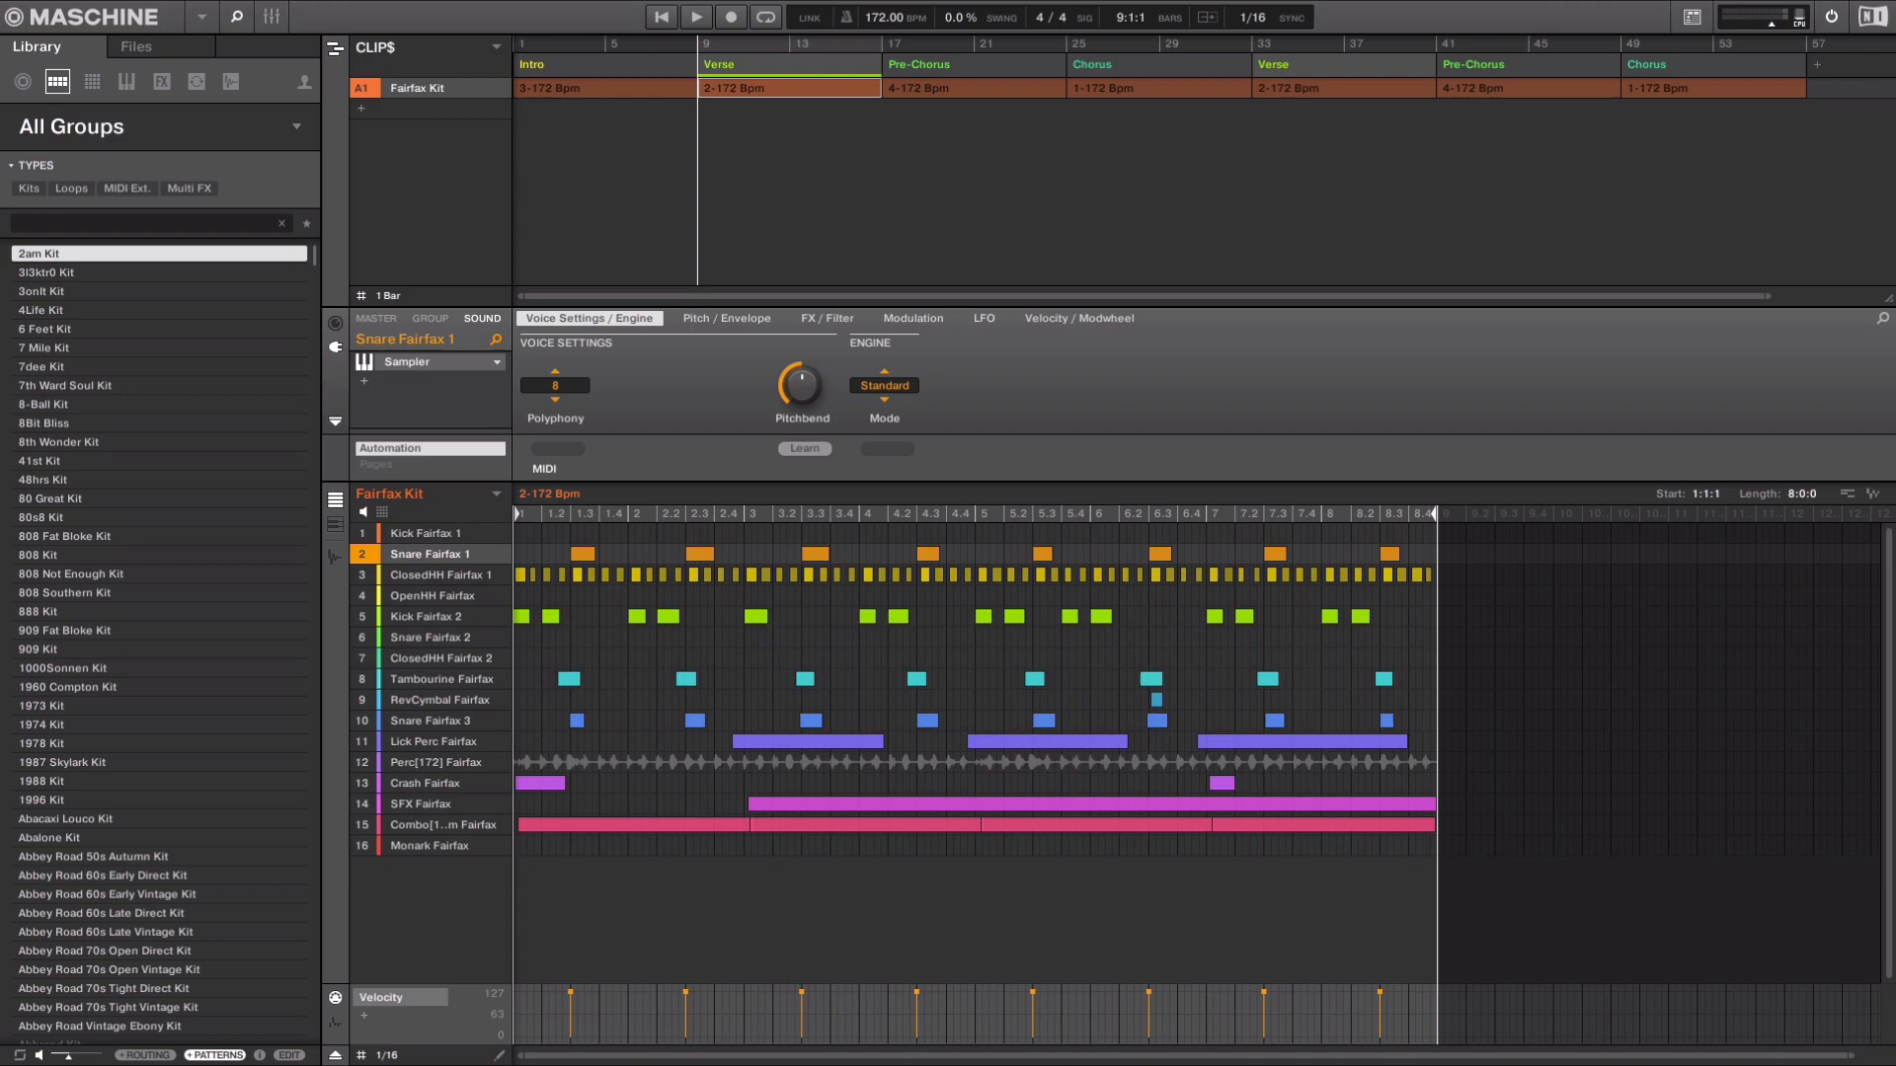
{"action": "mouse_move", "coordinate": [812, 68]}
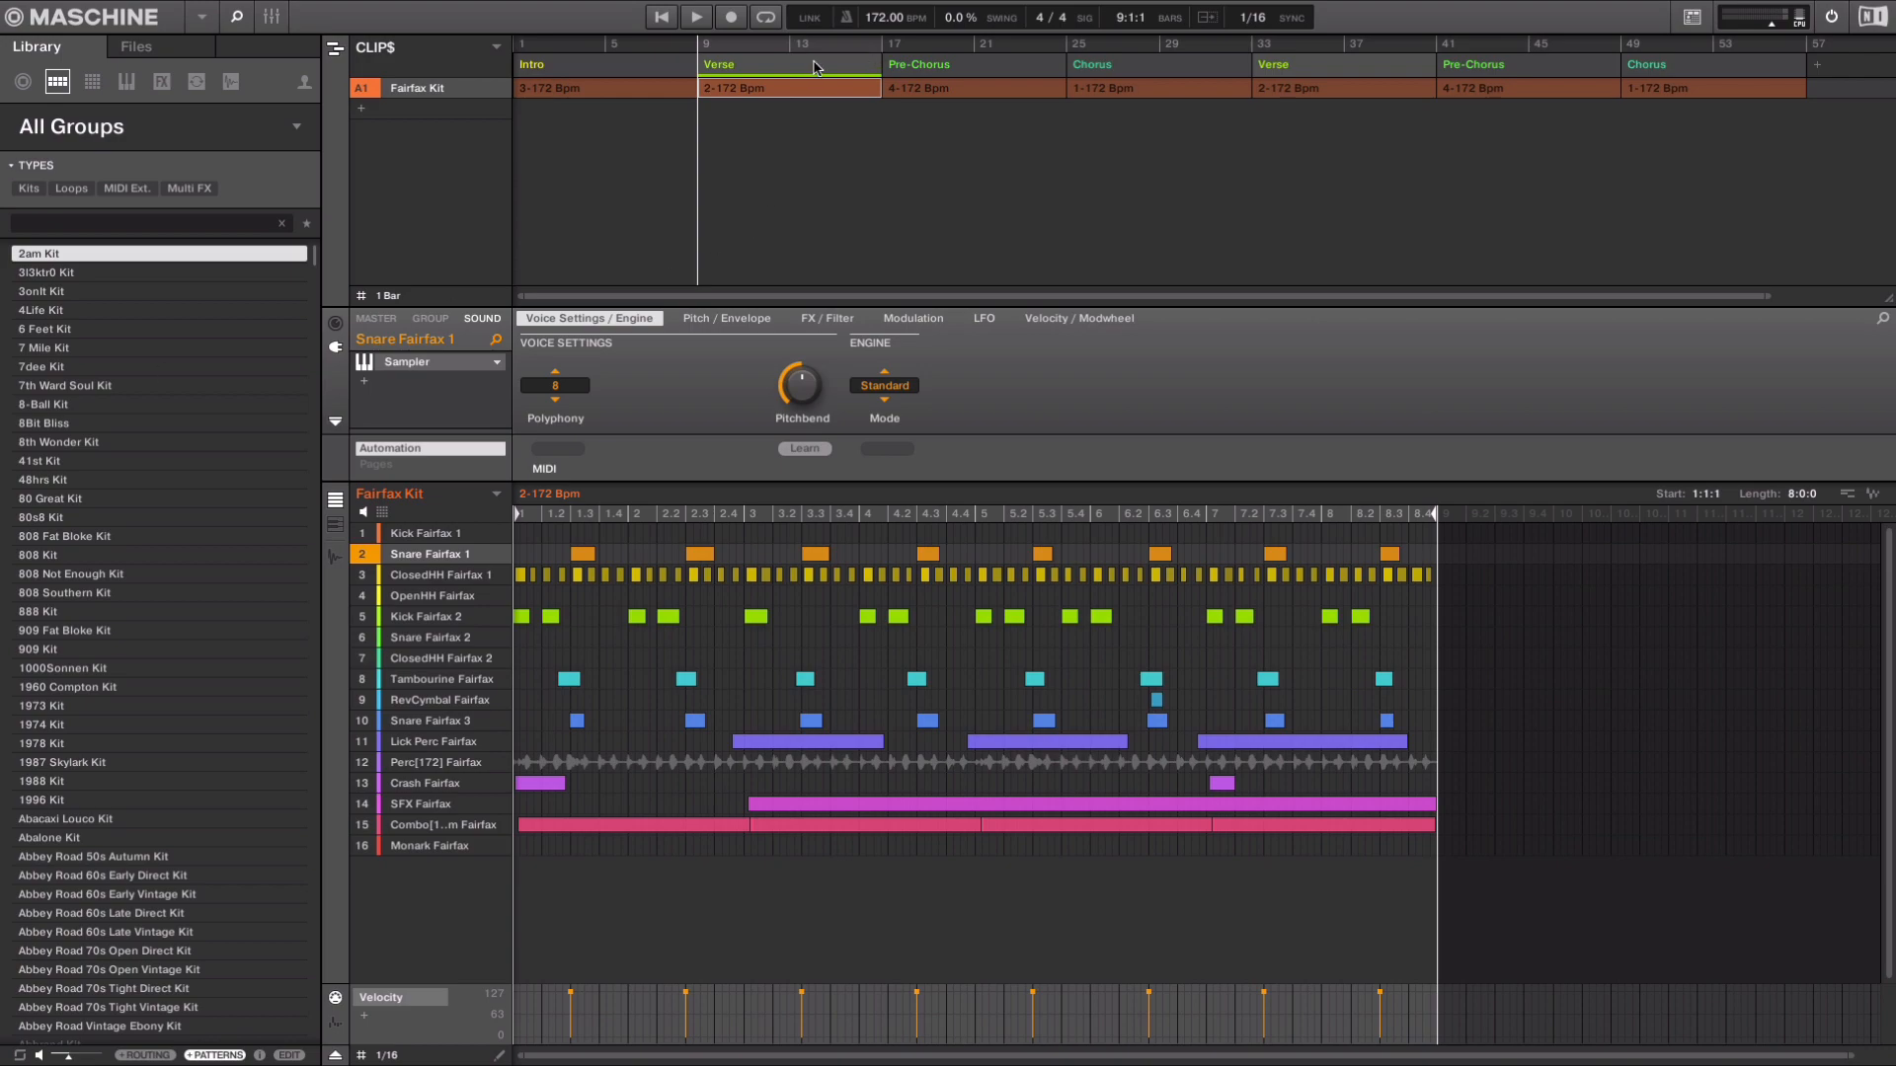
Convert the first Verse pattern to Clip 1 and erase its later Kick Fairfax 2 hits.
{"action": "right_click", "coordinate": [810, 64]}
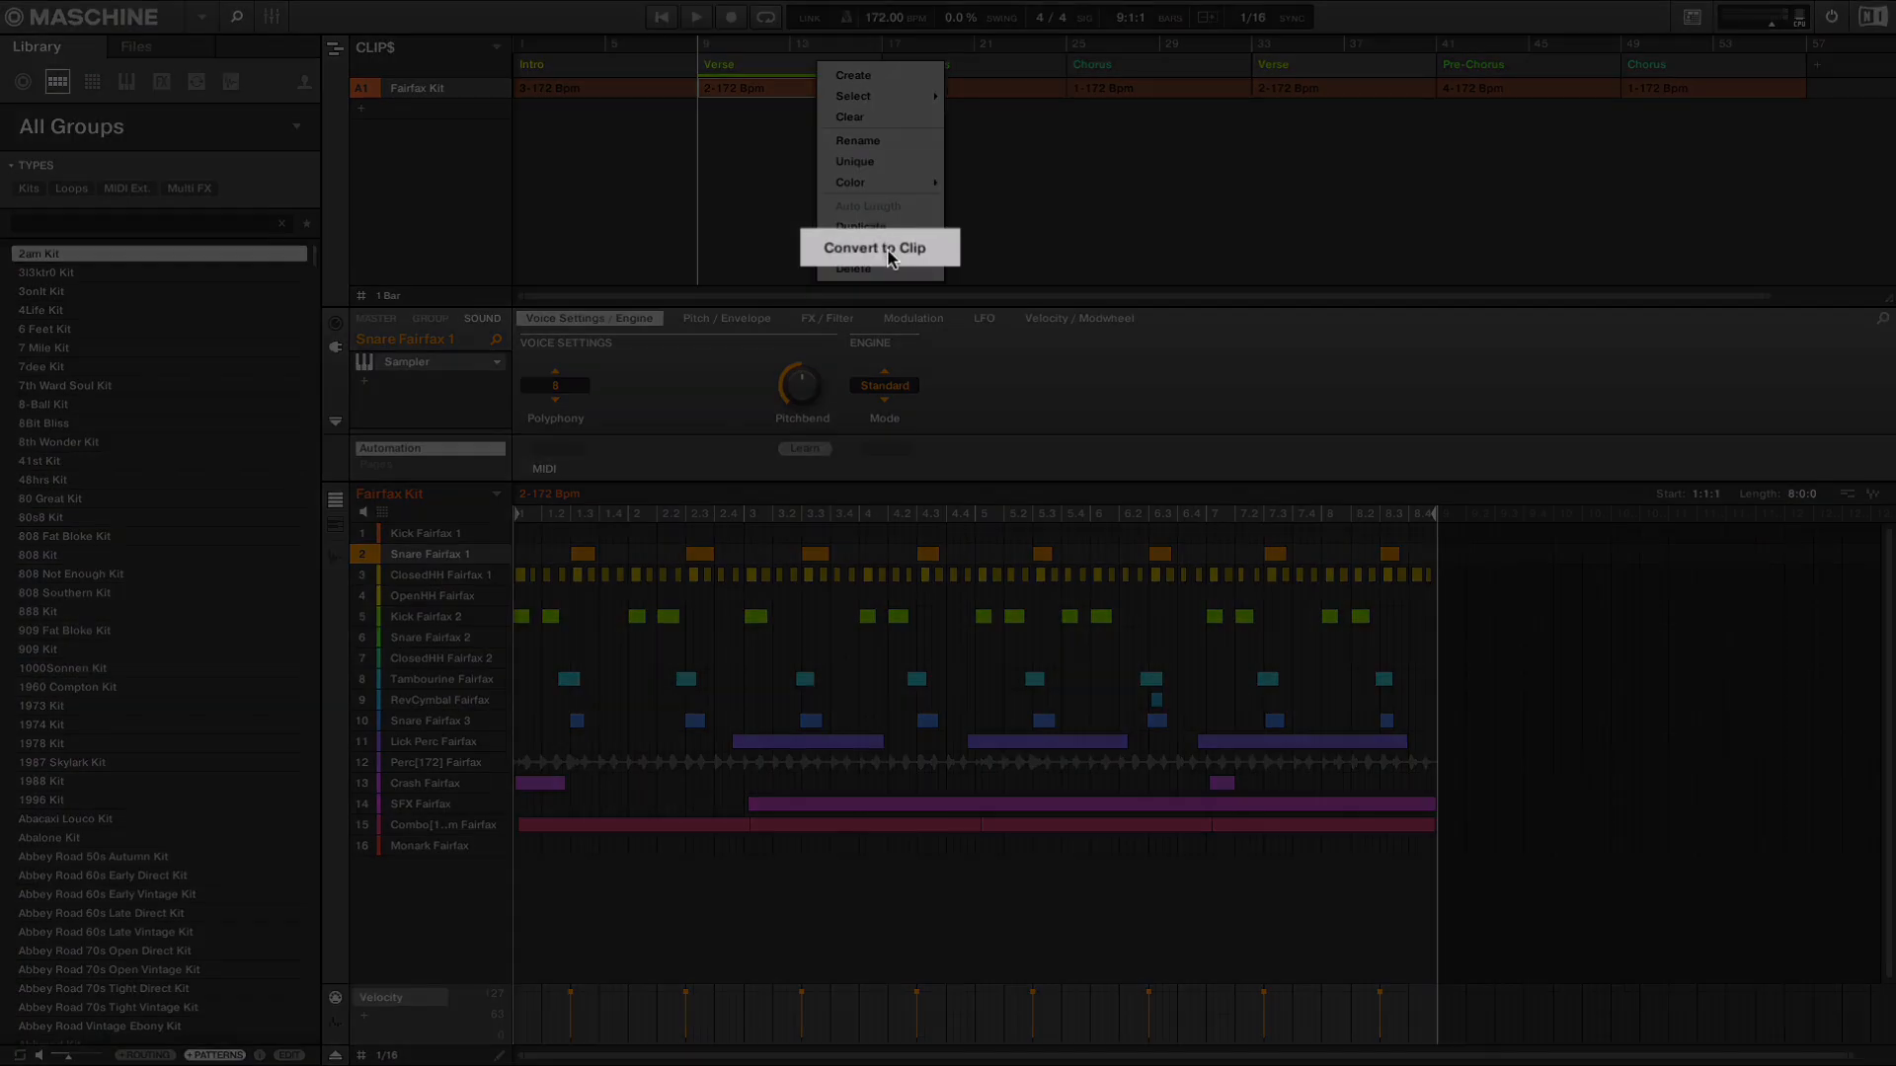
{"action": "left_click", "coordinate": [877, 246]}
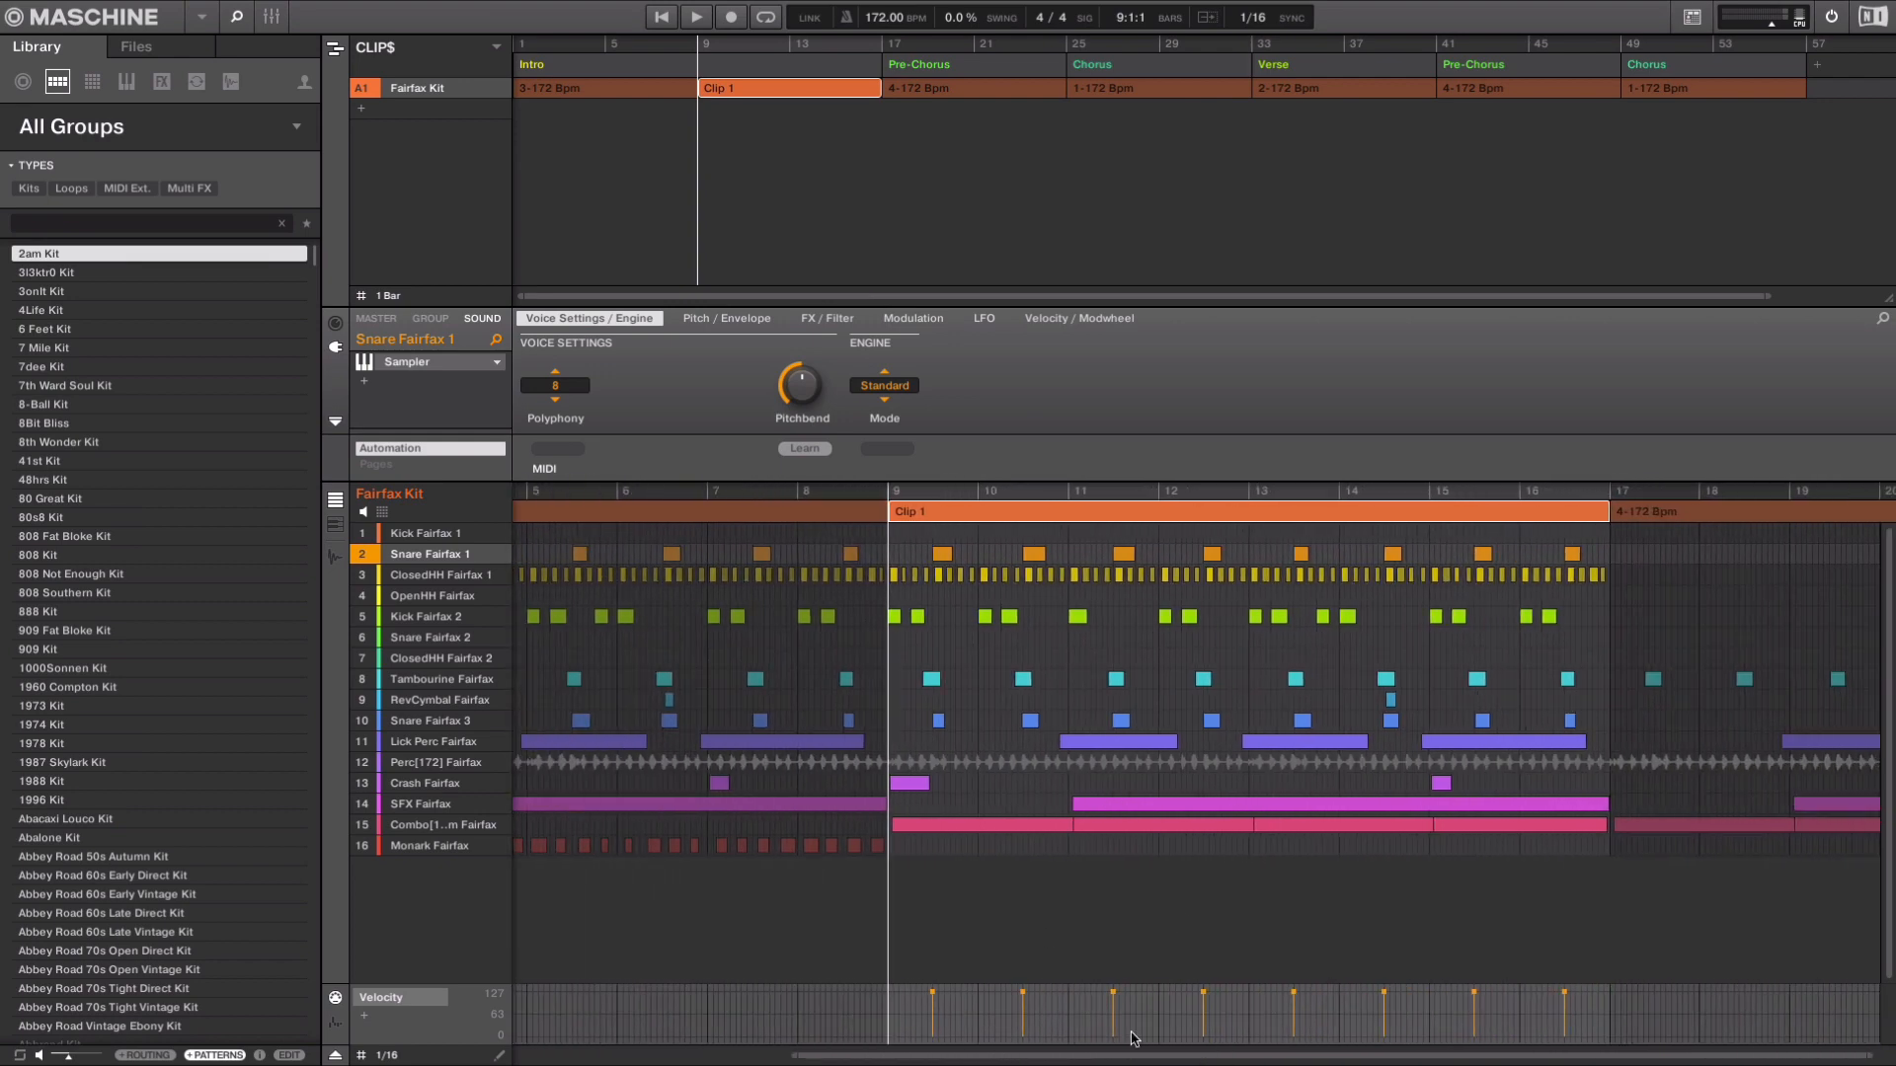
{"action": "mouse_move", "coordinate": [1114, 1055]}
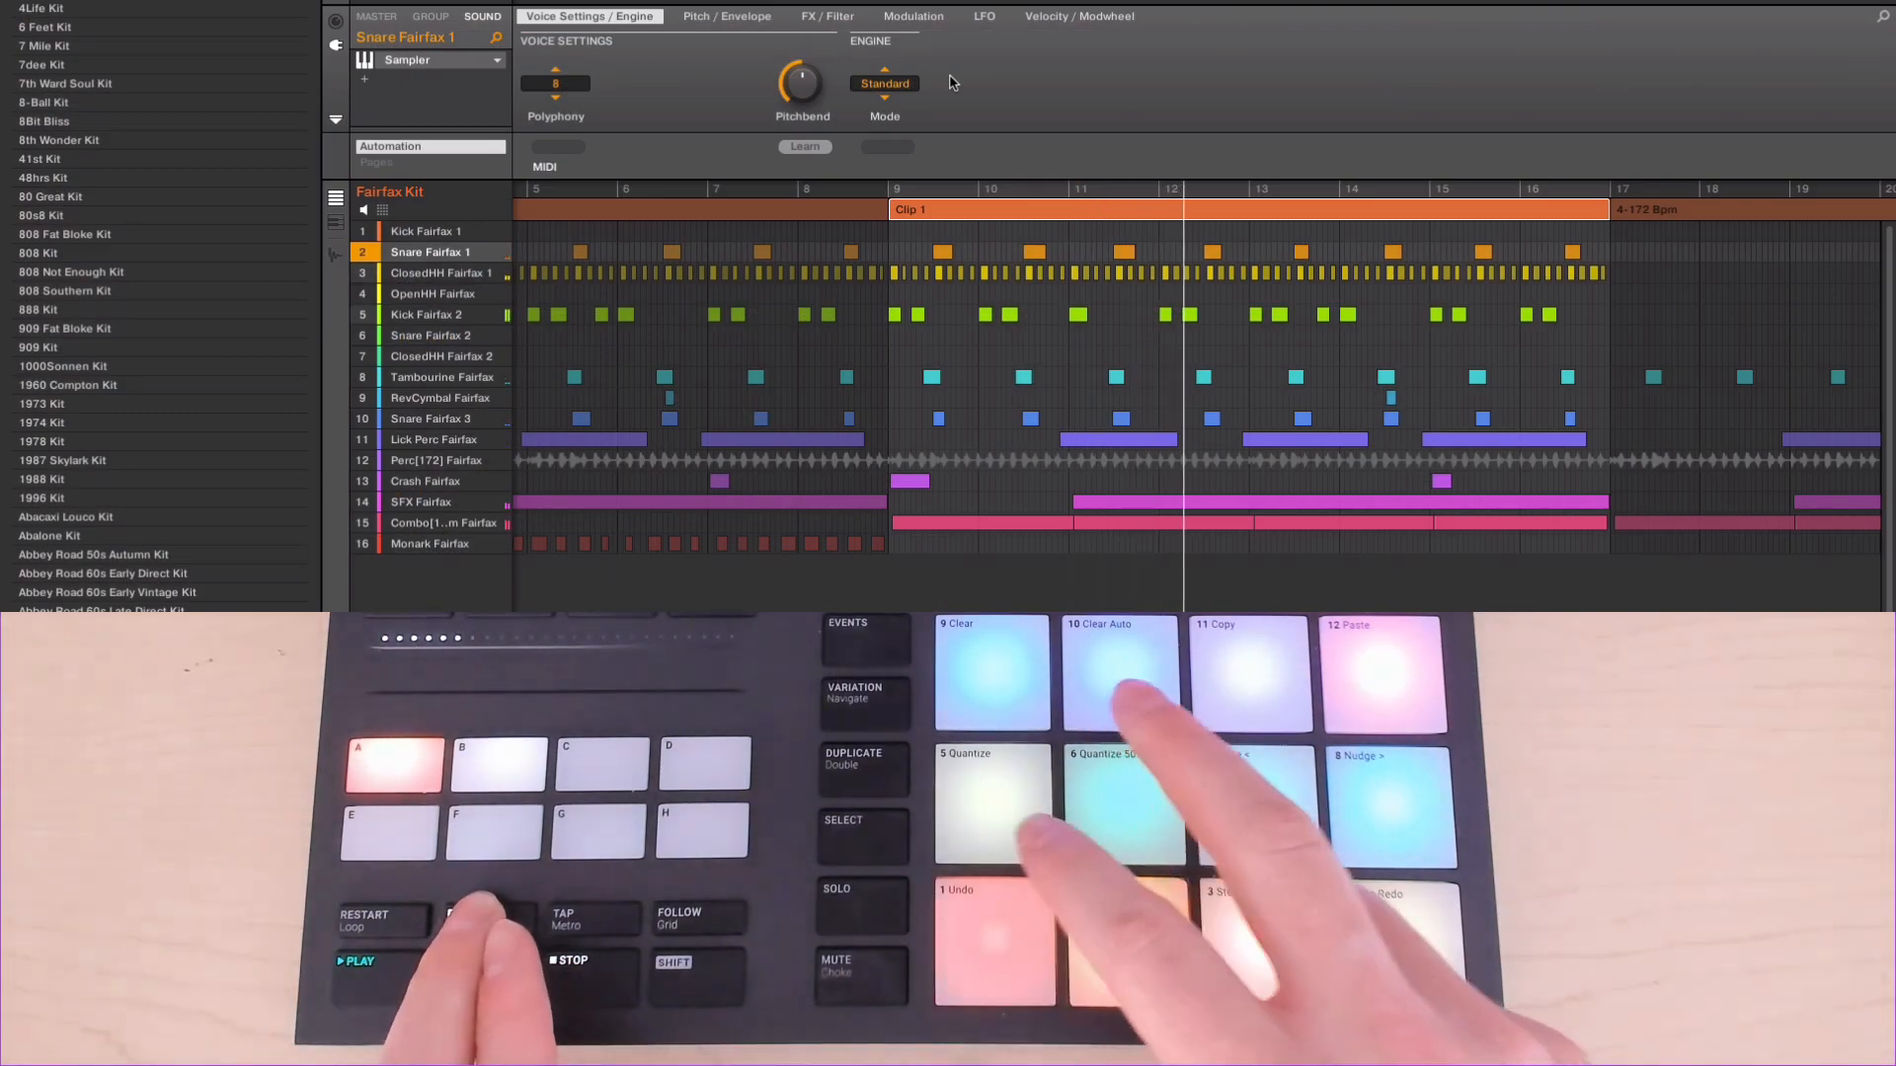
{"action": "left_click", "coordinate": [430, 314]}
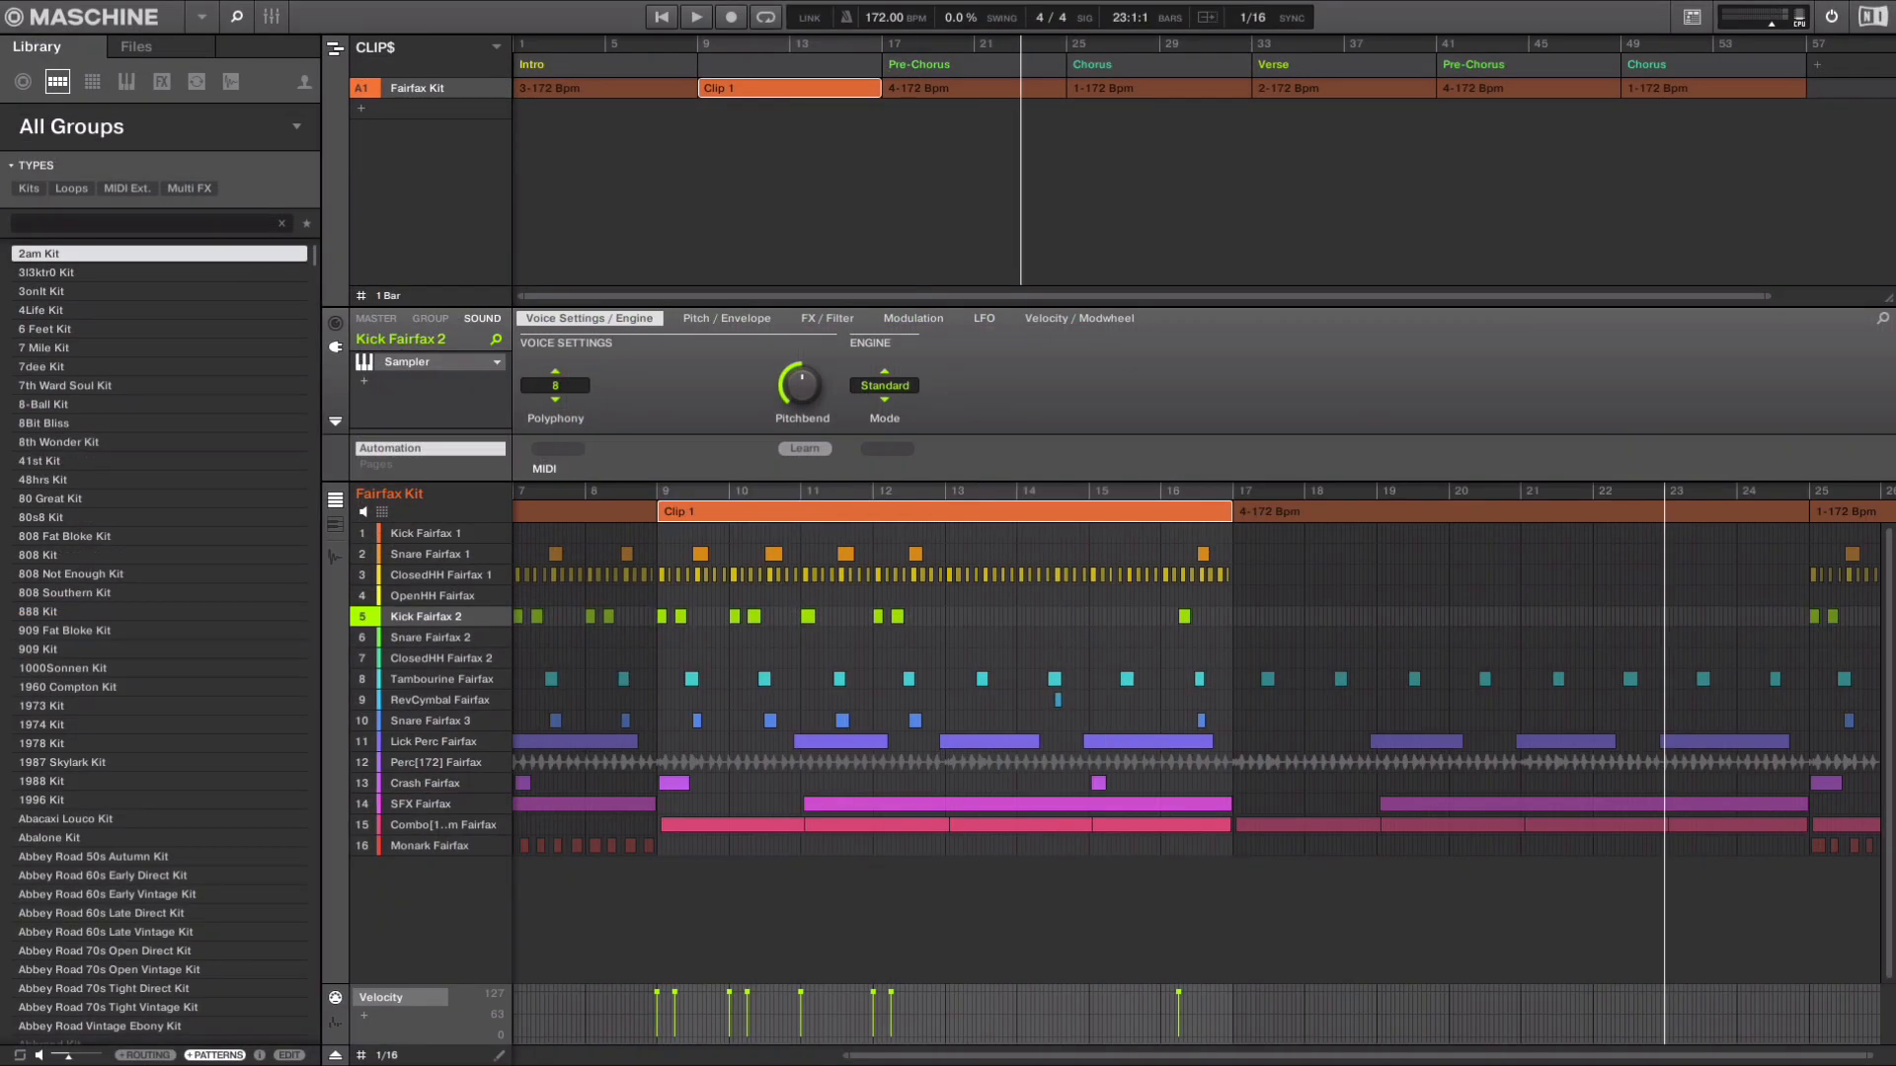
{"action": "mouse_move", "coordinate": [957, 163]}
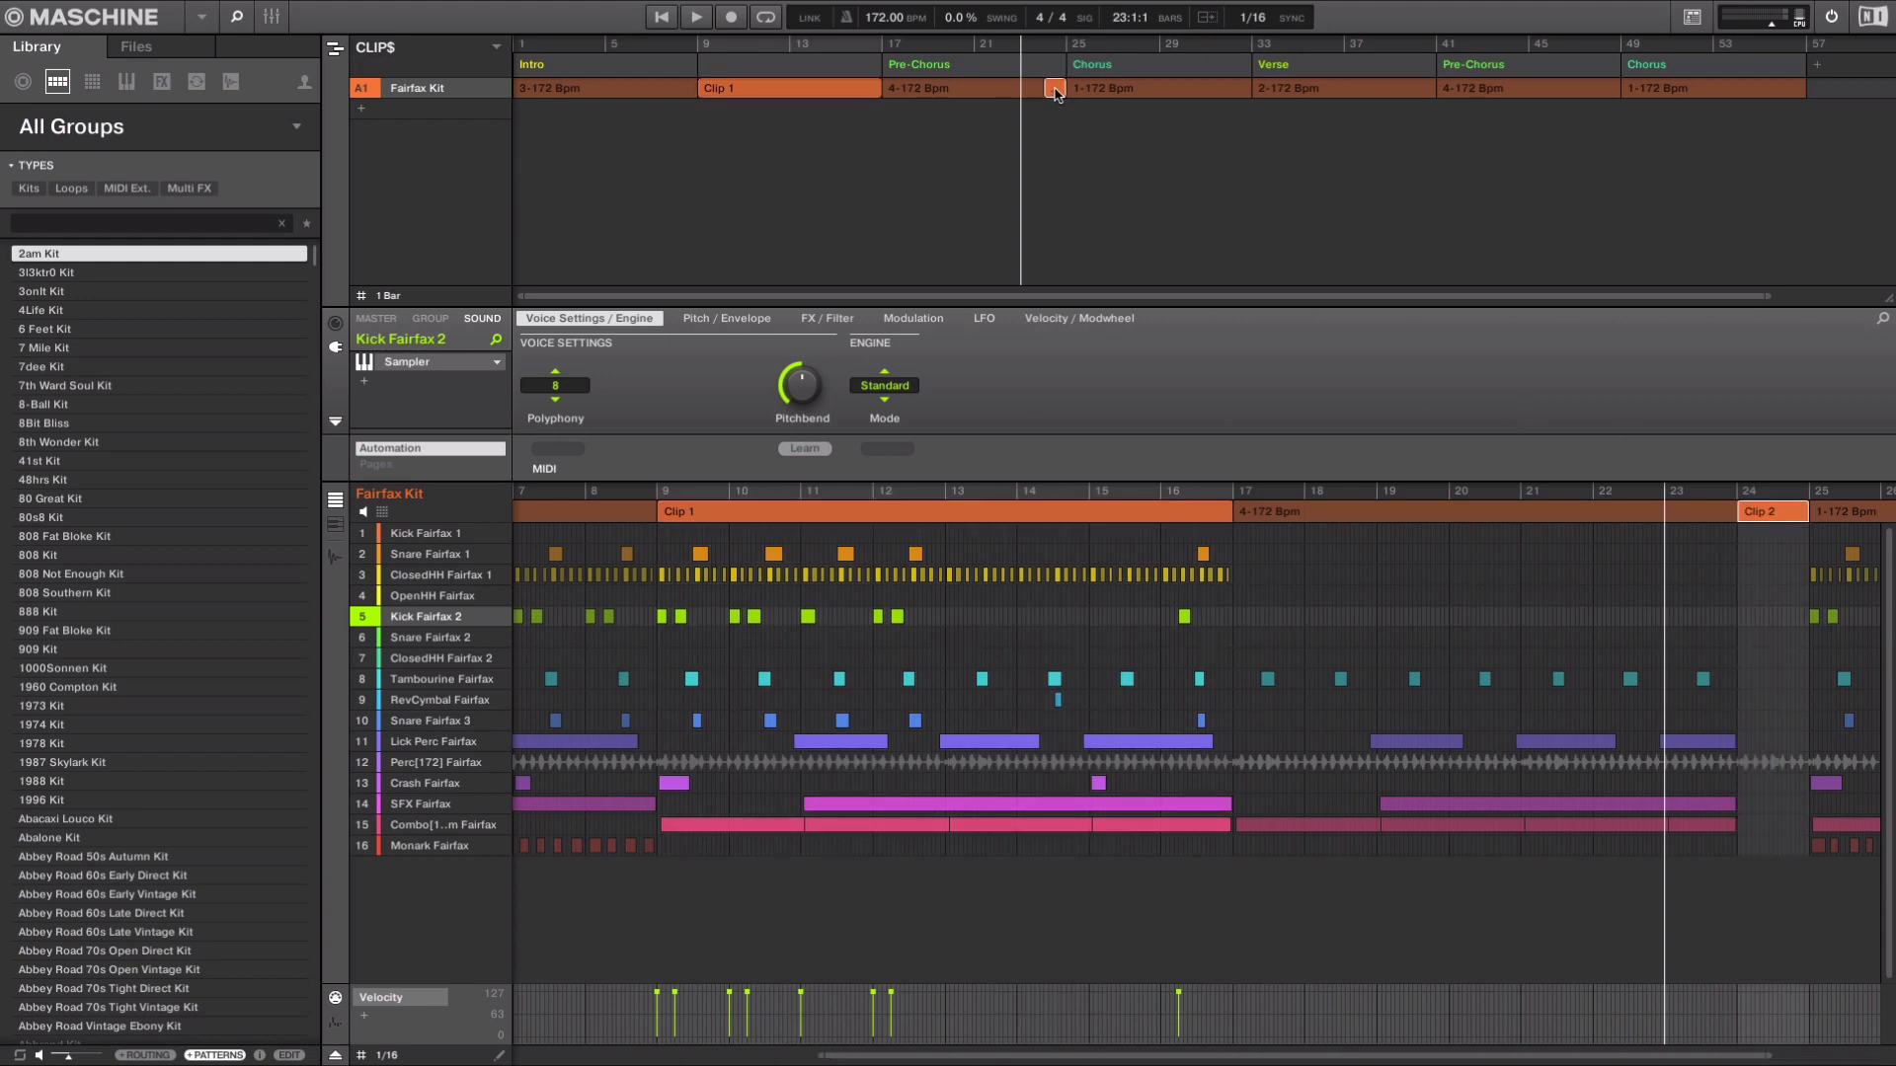
Add a short Fairfax Kit Clip 2 snare fill at bar 24 before the Chorus.
{"action": "left_click", "coordinate": [1052, 87]}
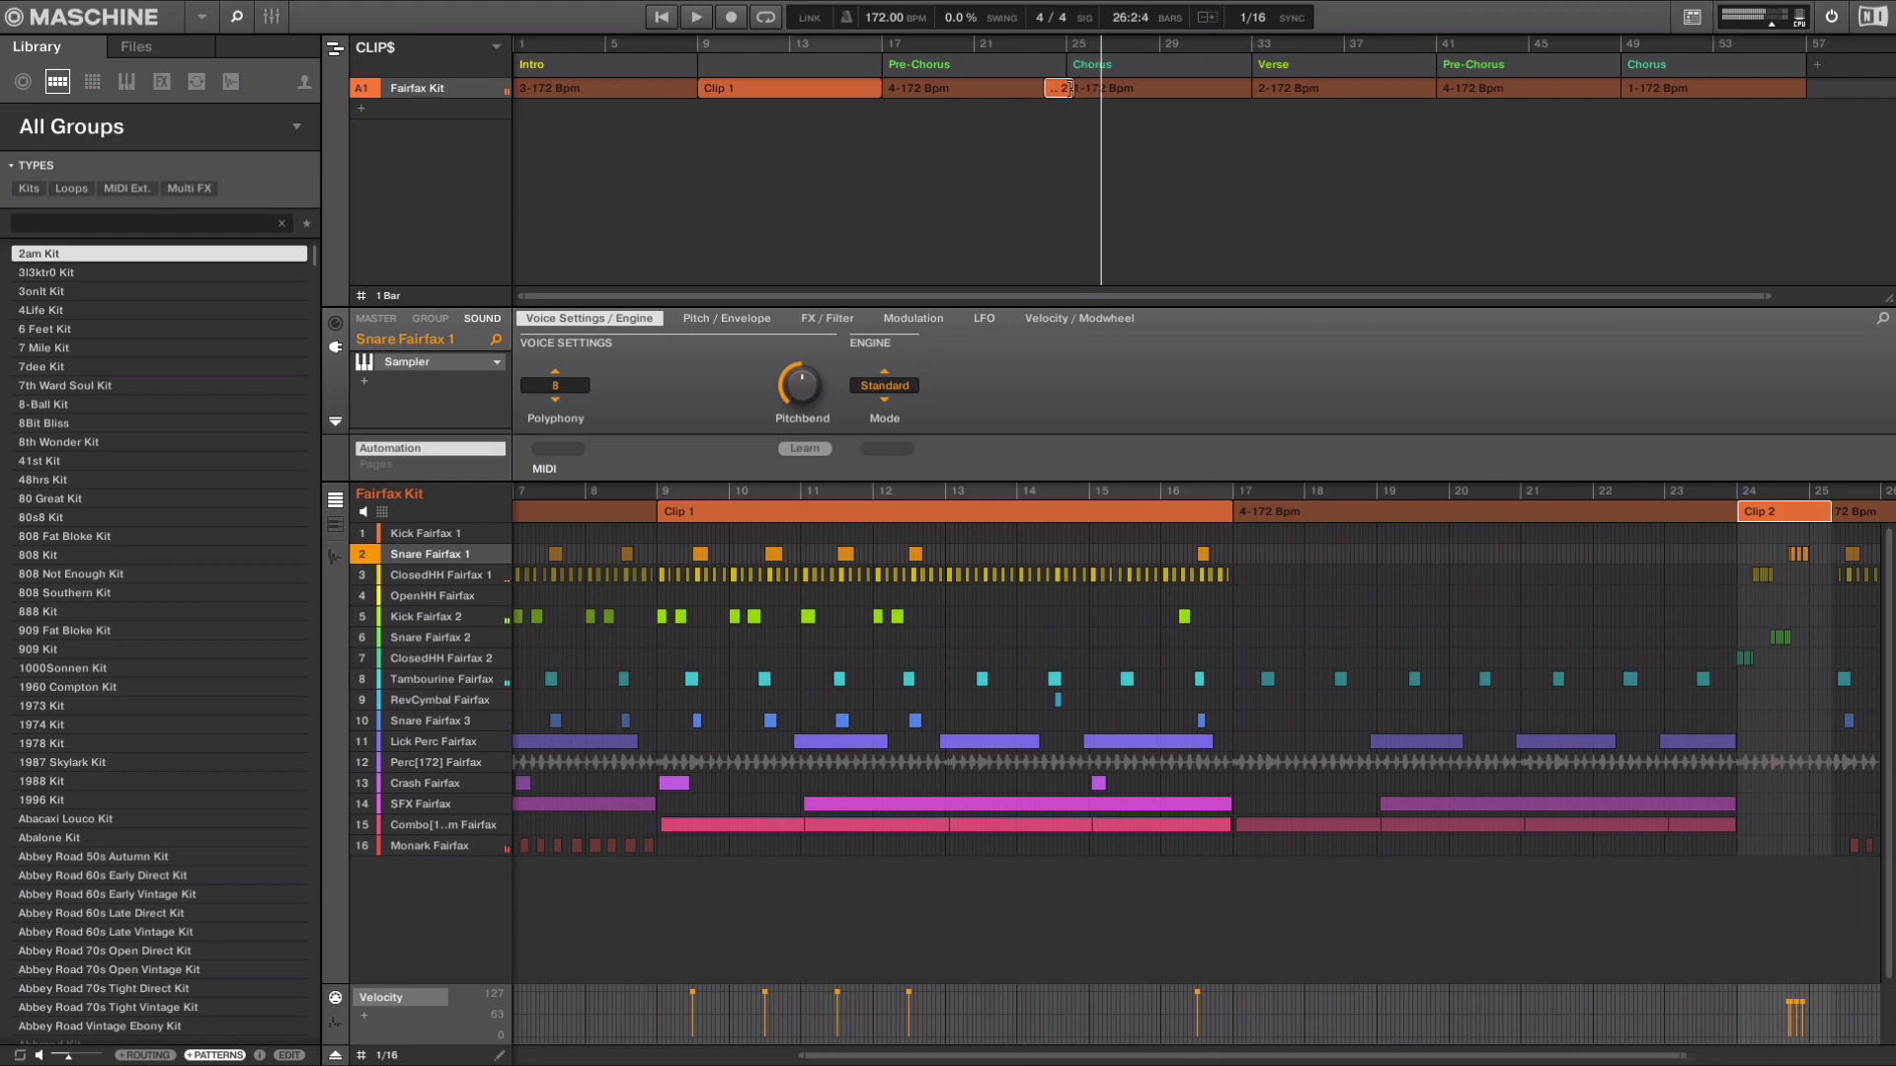
{"action": "left_click", "coordinate": [695, 17]}
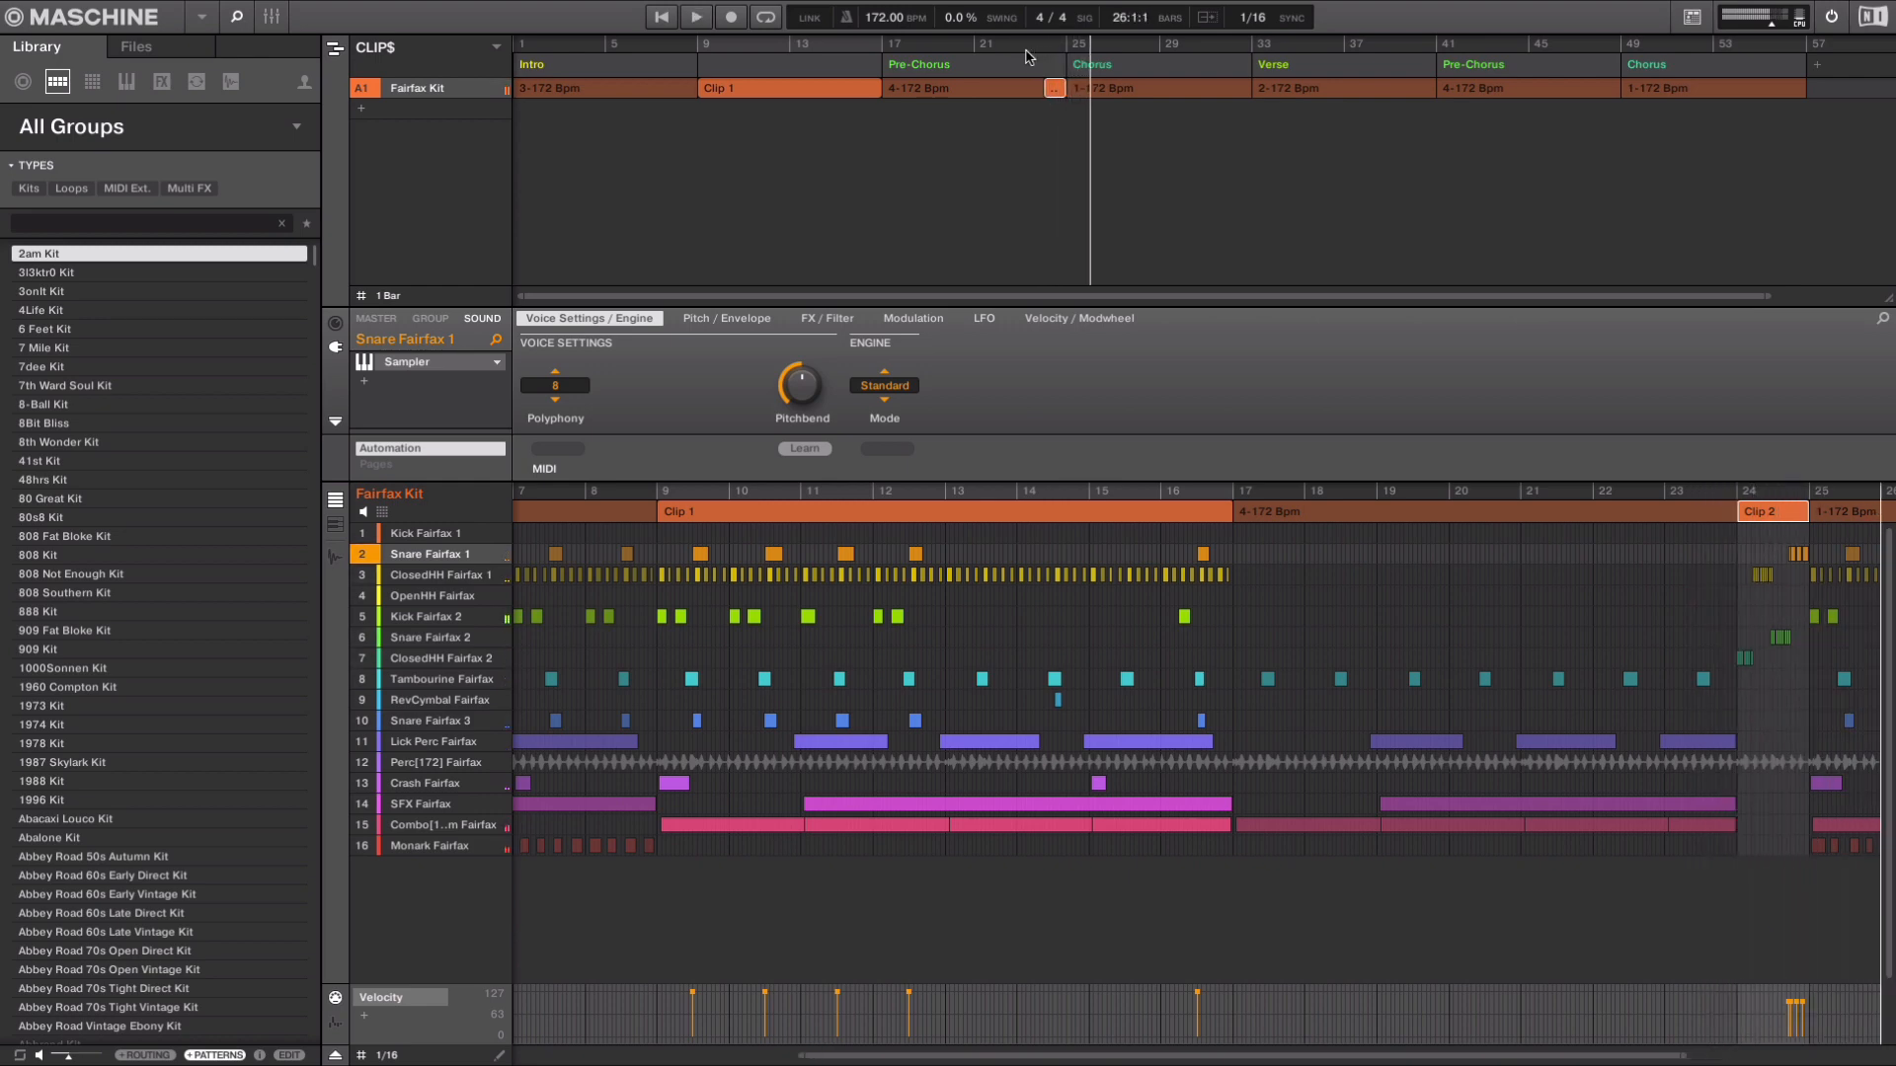
Add group B1, rename it PERC, and list Drums > Hi-Hat loops.
{"action": "left_click", "coordinate": [361, 128]}
{"action": "type", "text": "PERC"}
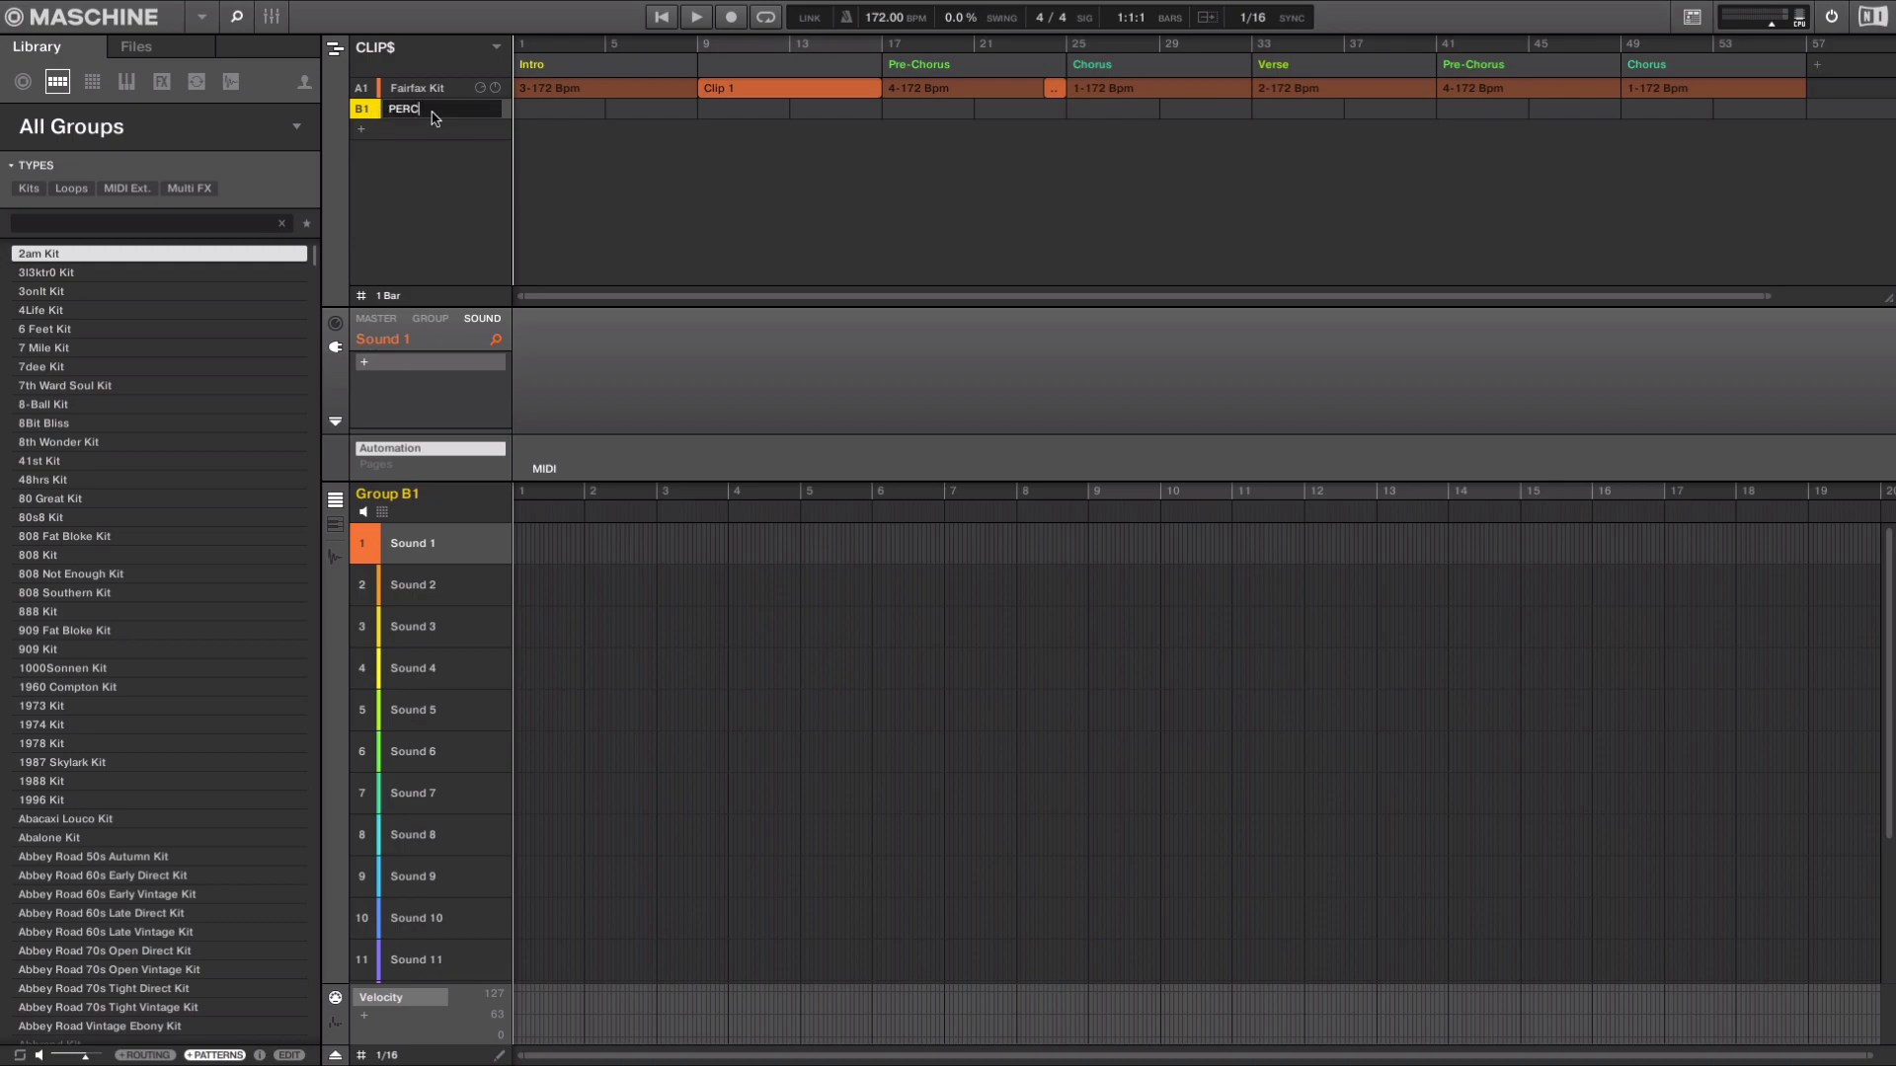
{"action": "left_click", "coordinate": [196, 80]}
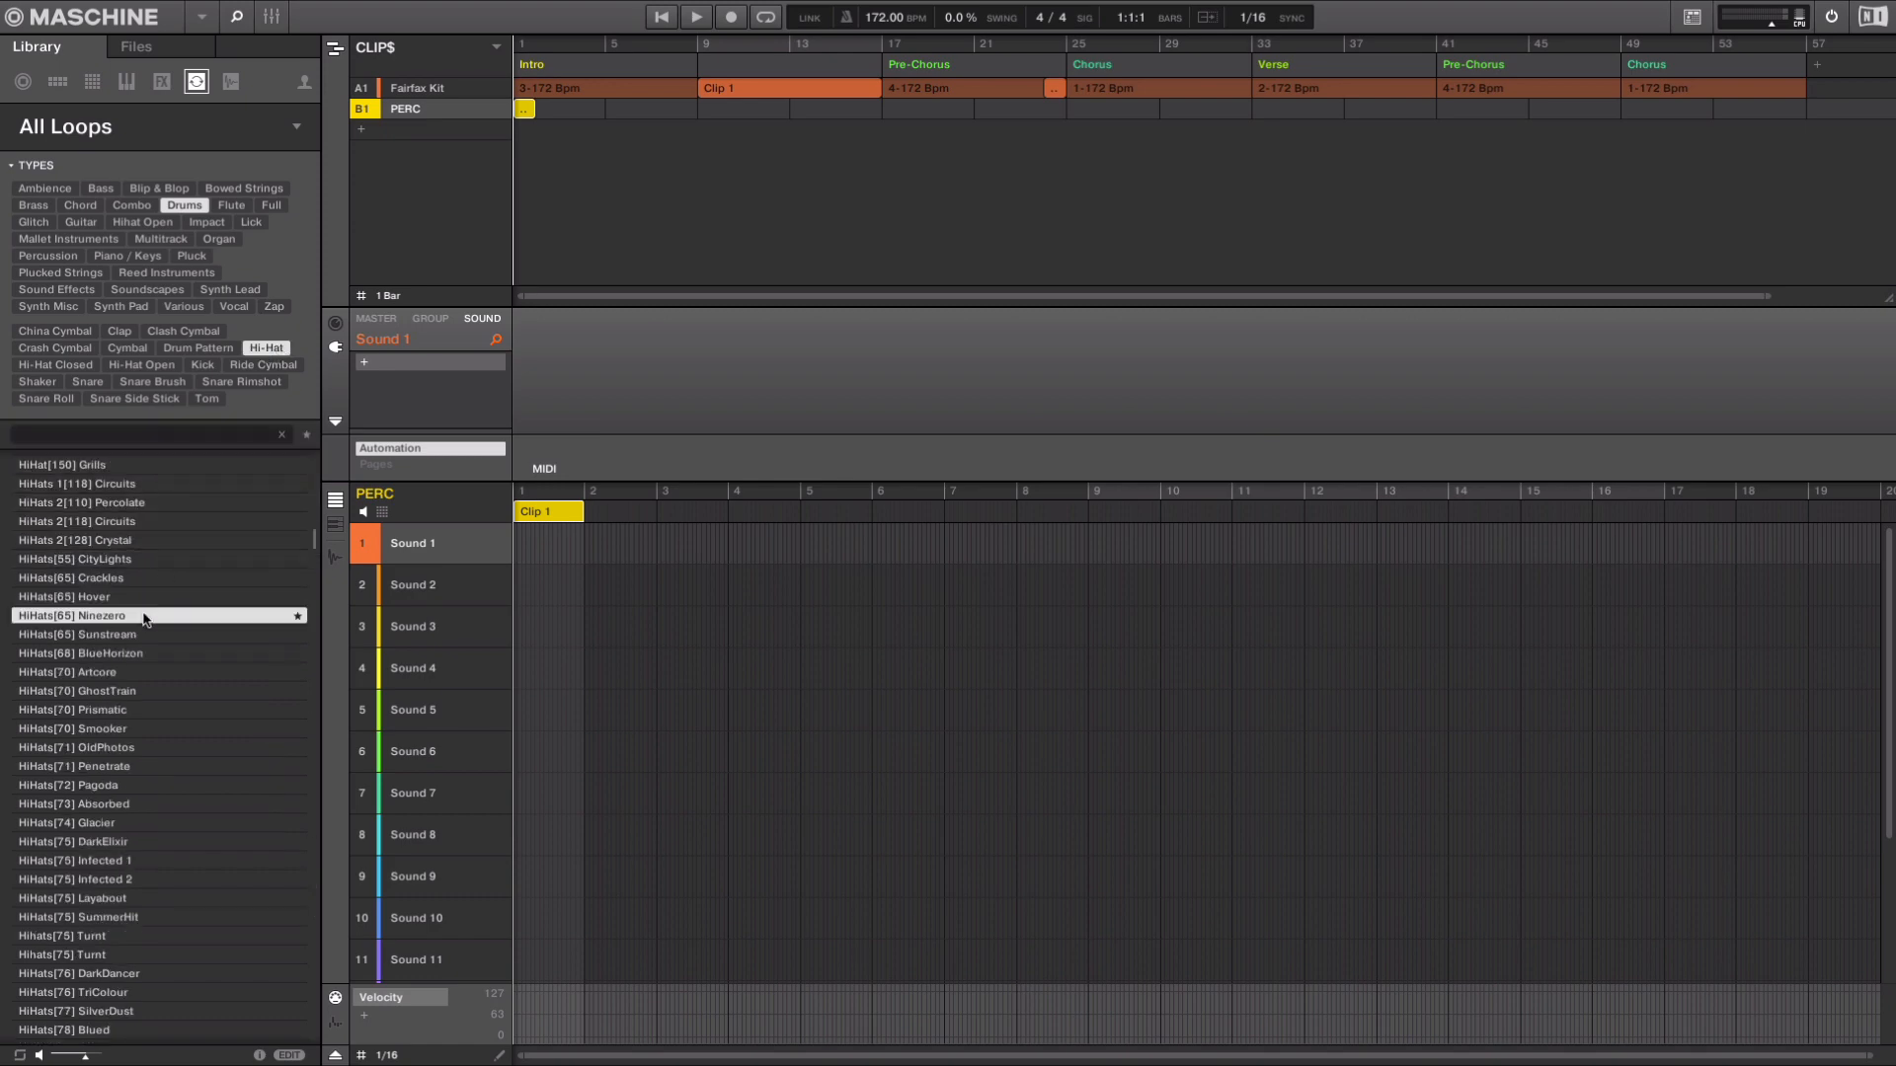
Place HiHat[150] Grills as Clip 1 at bar 9 and a World Shakers Clip 2 at bar 17.
{"action": "left_click", "coordinate": [133, 541]}
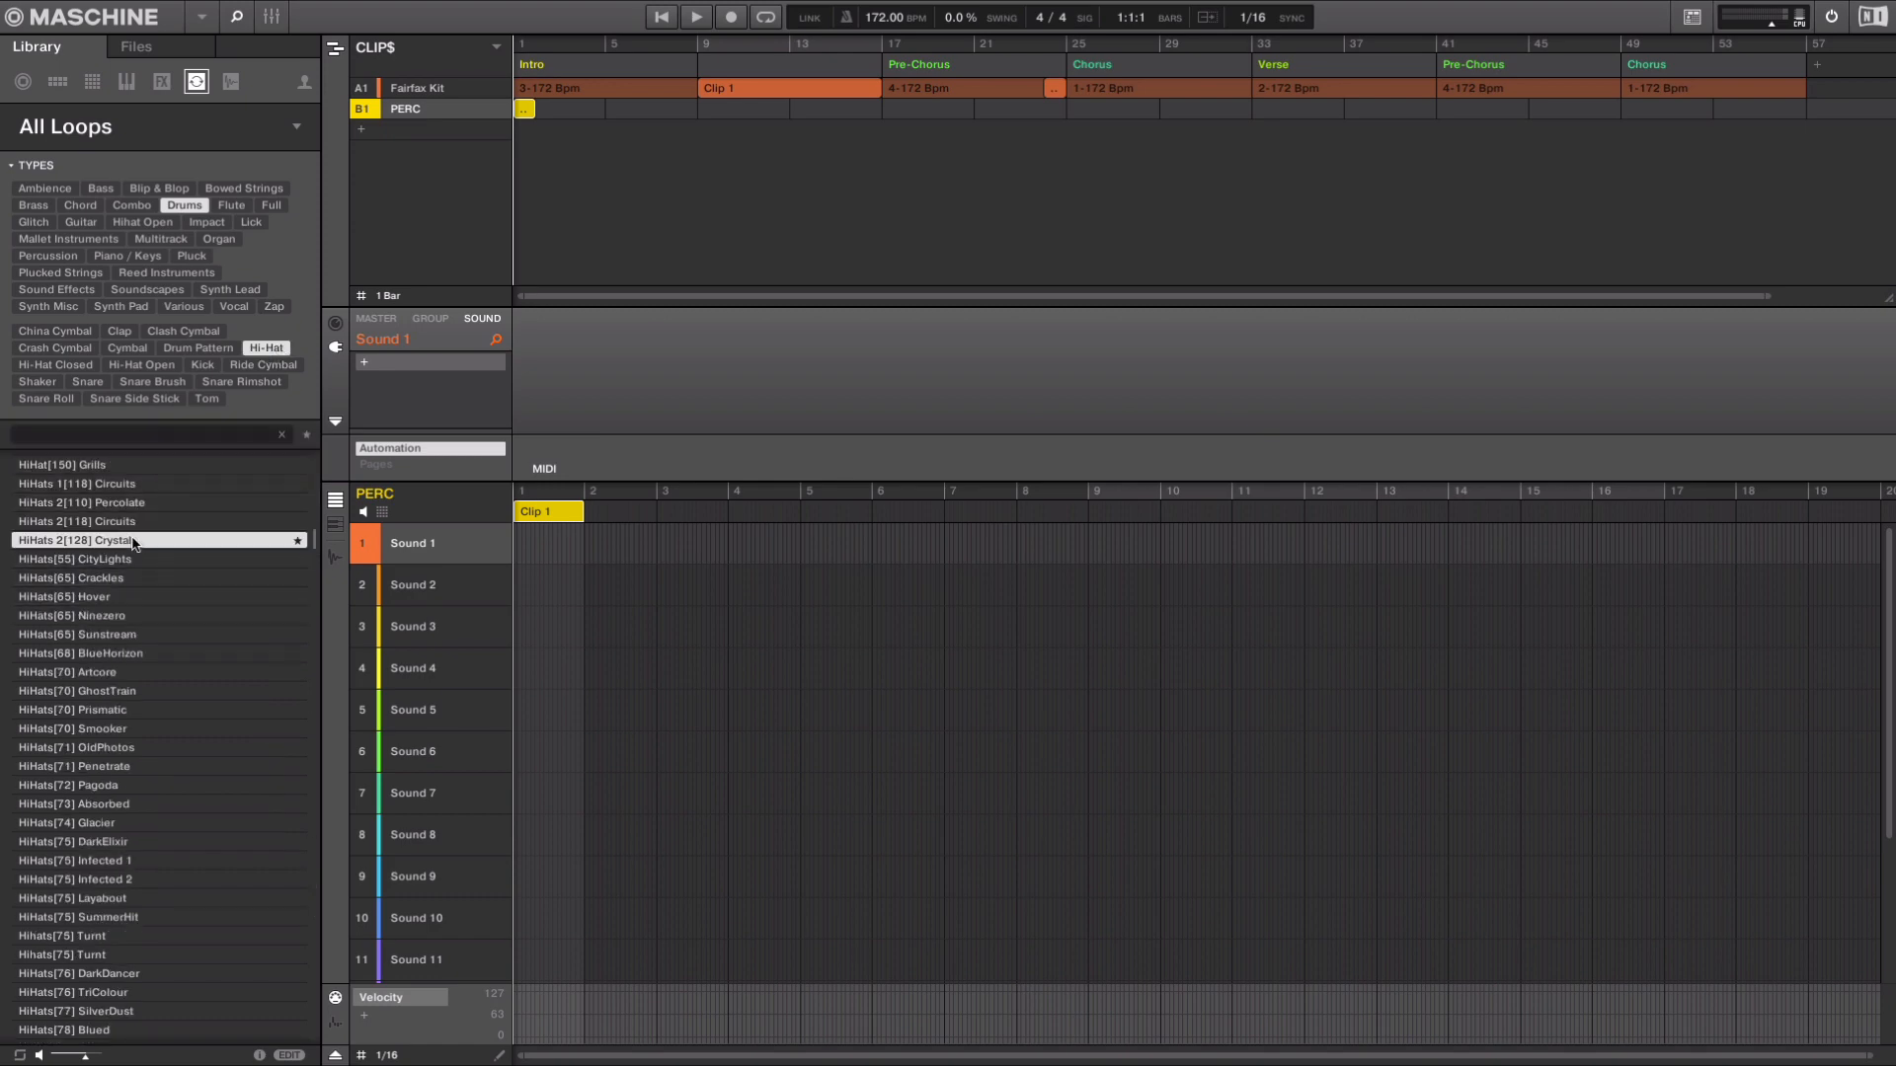
{"action": "scroll", "scroll_direction": "up", "scroll_amount": 3}
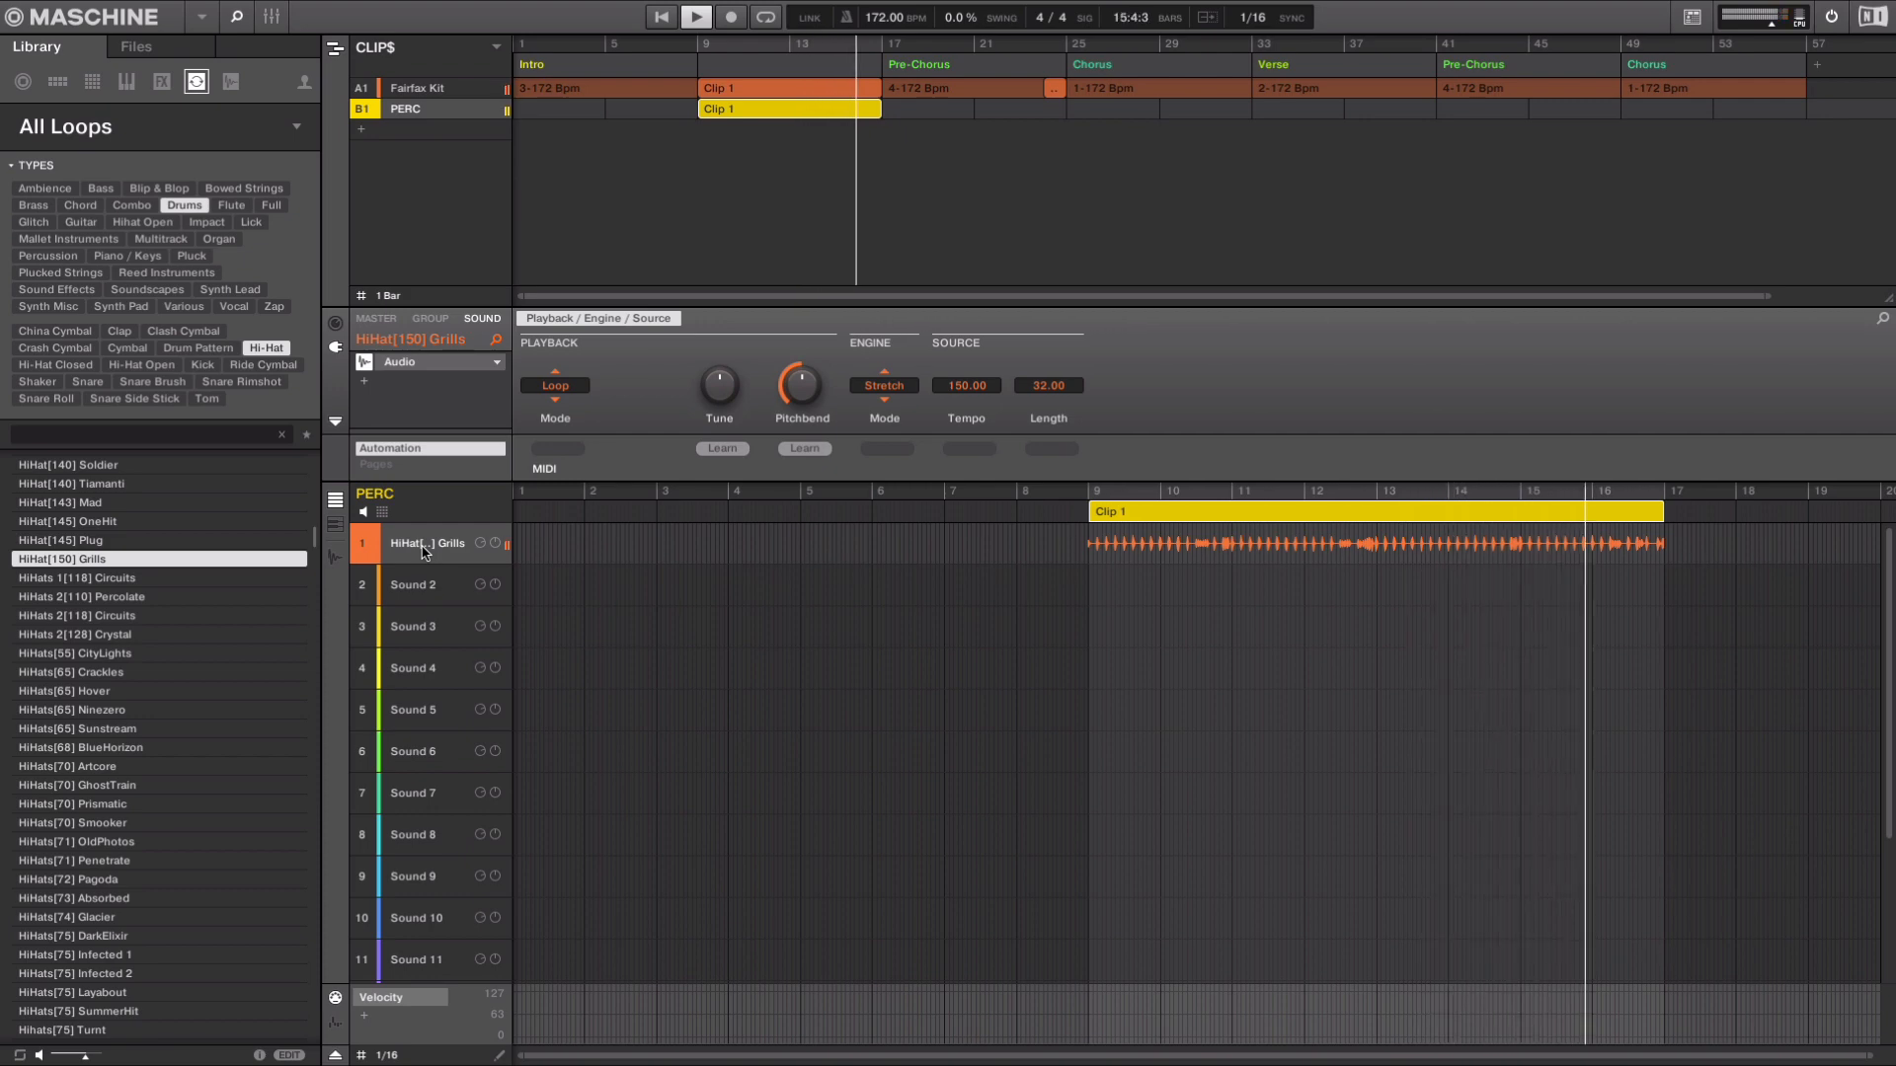
{"action": "left_click", "coordinate": [37, 382]}
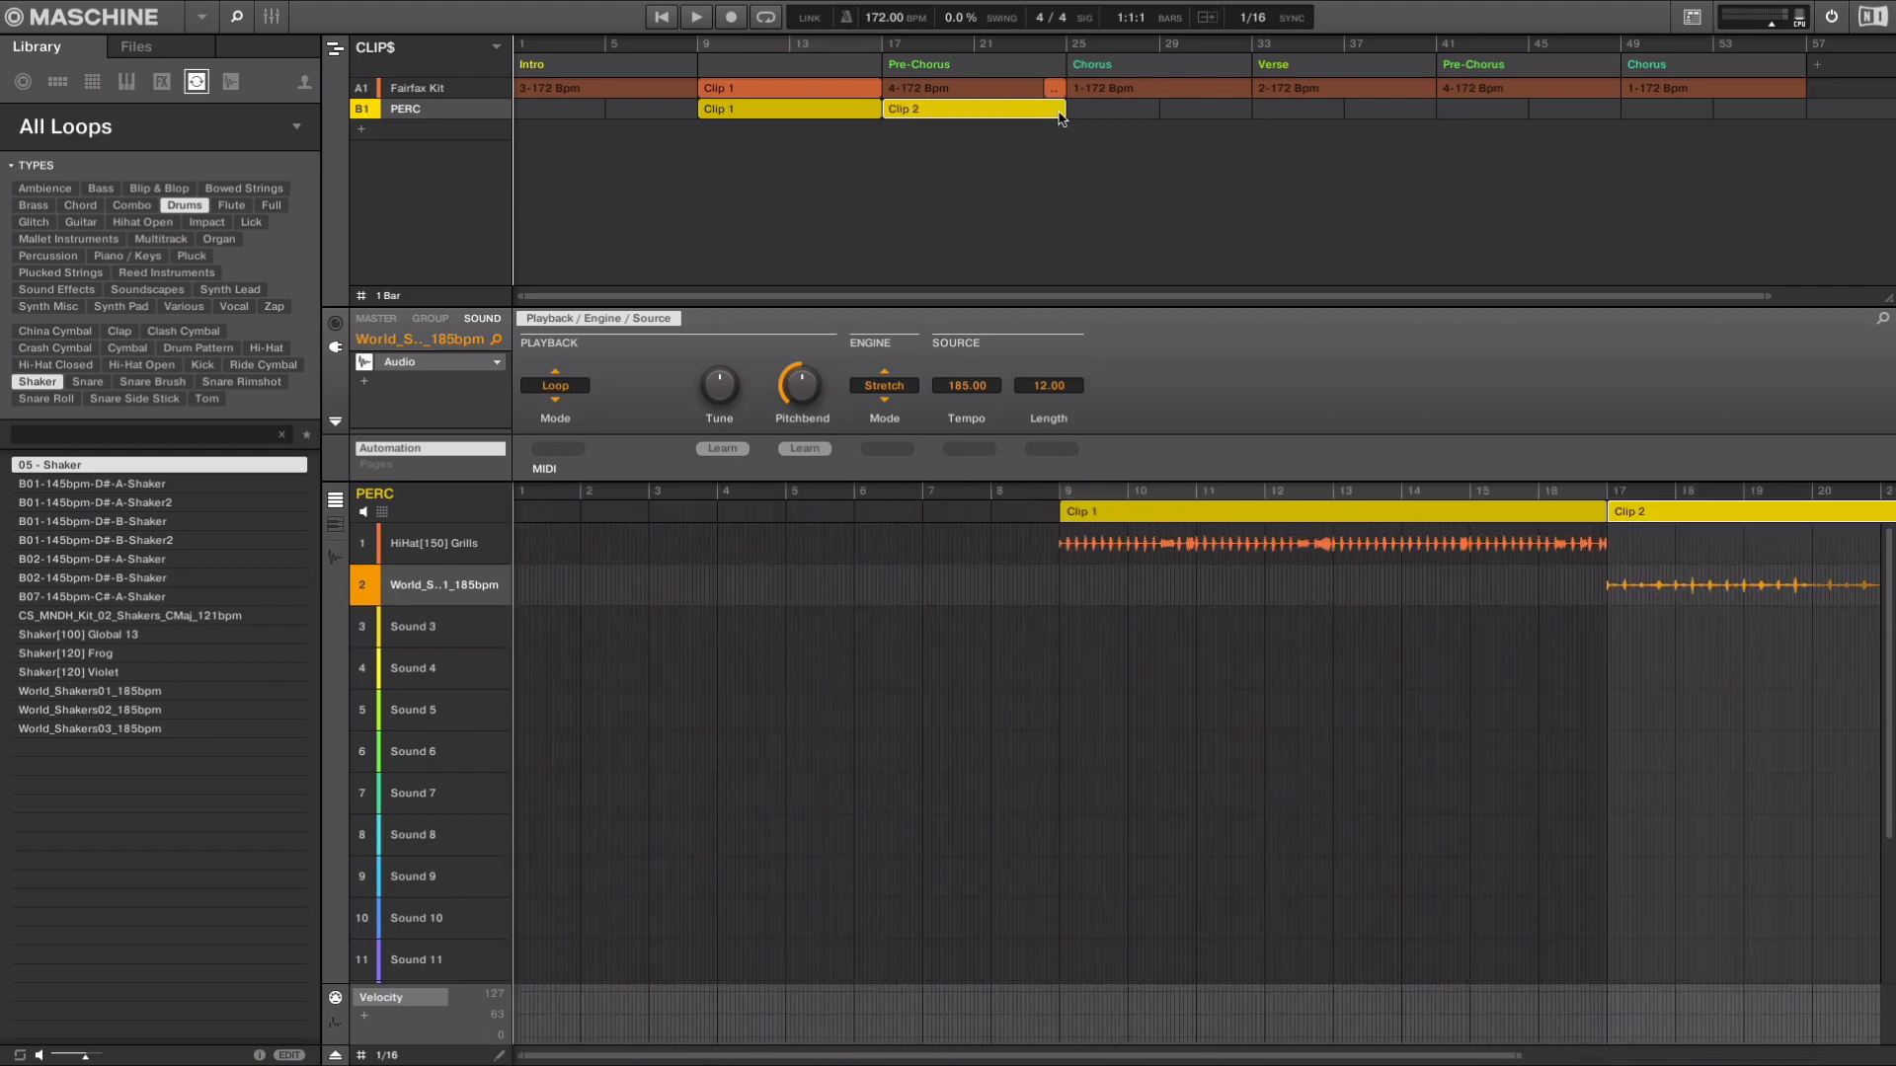
Add group C1 below PERC and rename it SFX.
{"action": "left_click", "coordinate": [695, 17]}
{"action": "type", "text": "SFX"}
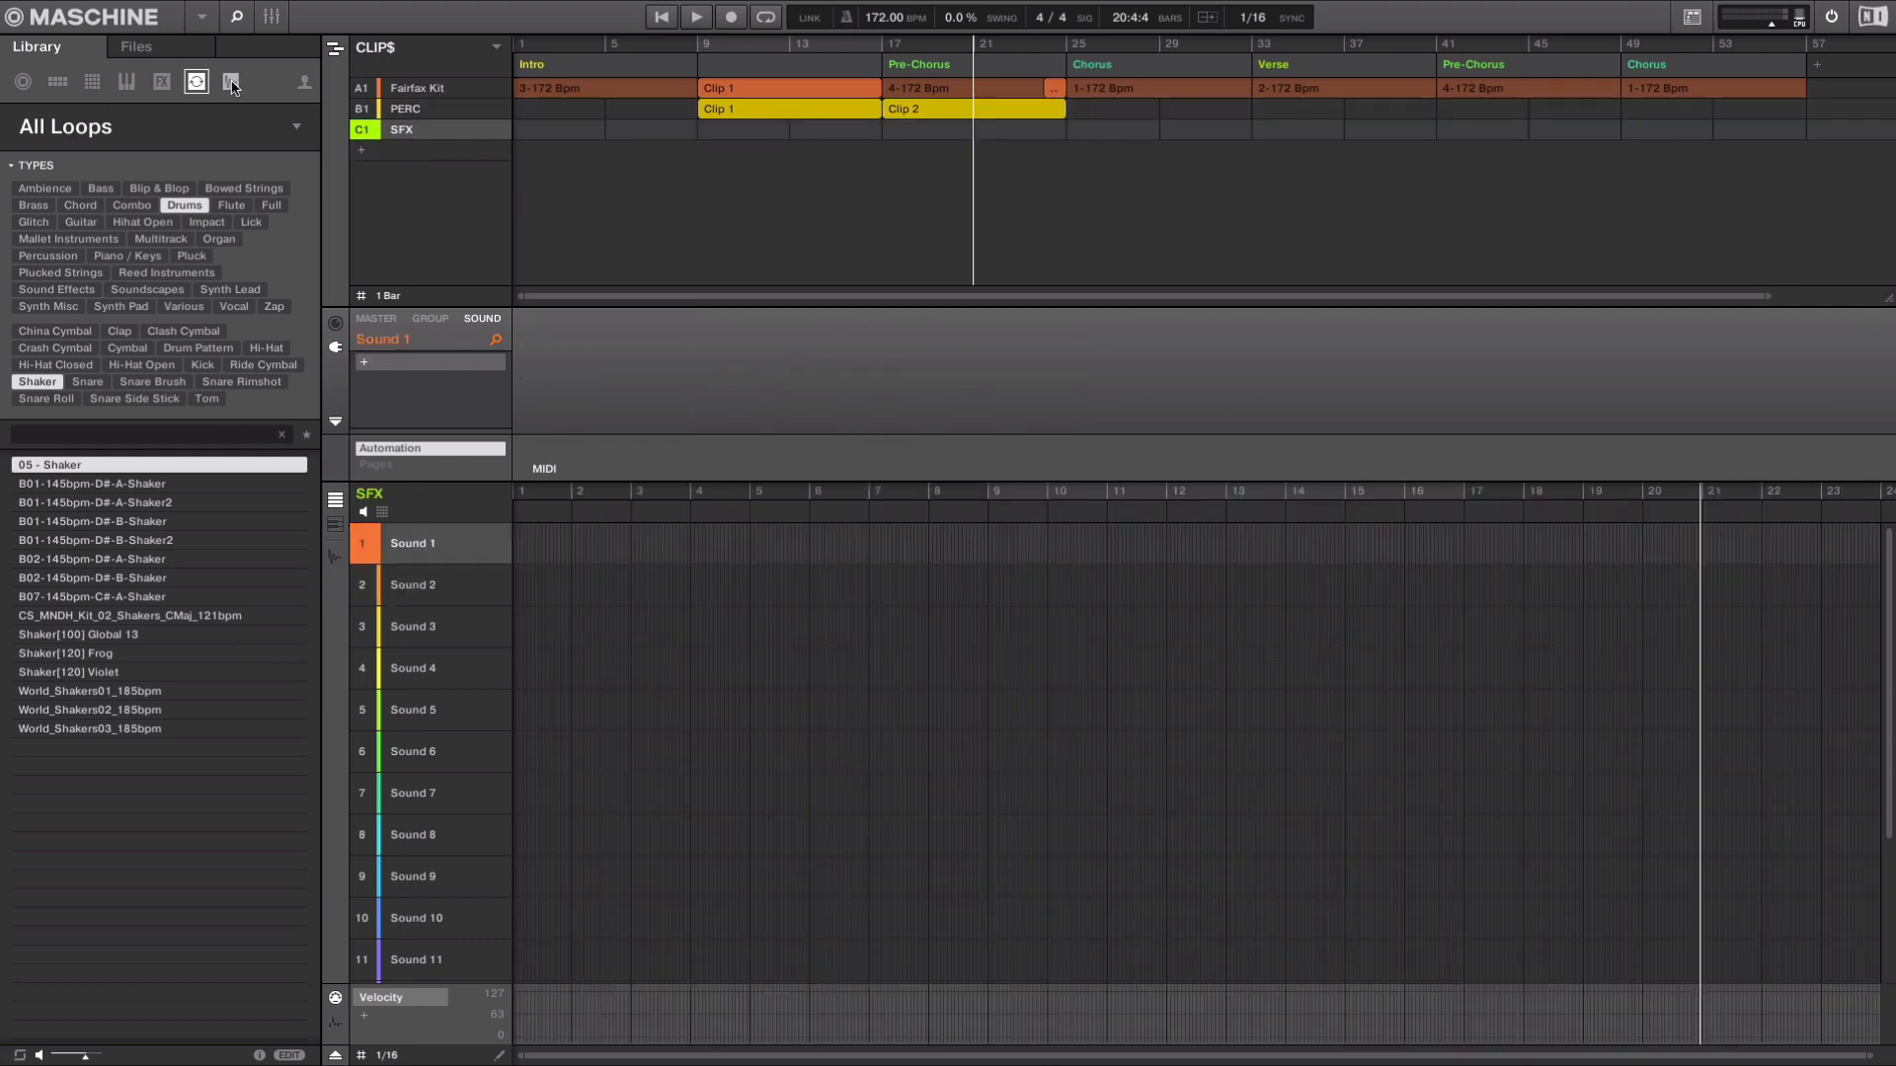
Load Sweep Blazer on SFX Sound 1 as an Internal Audio loop and draw Clip 1.
{"action": "left_click", "coordinate": [230, 81]}
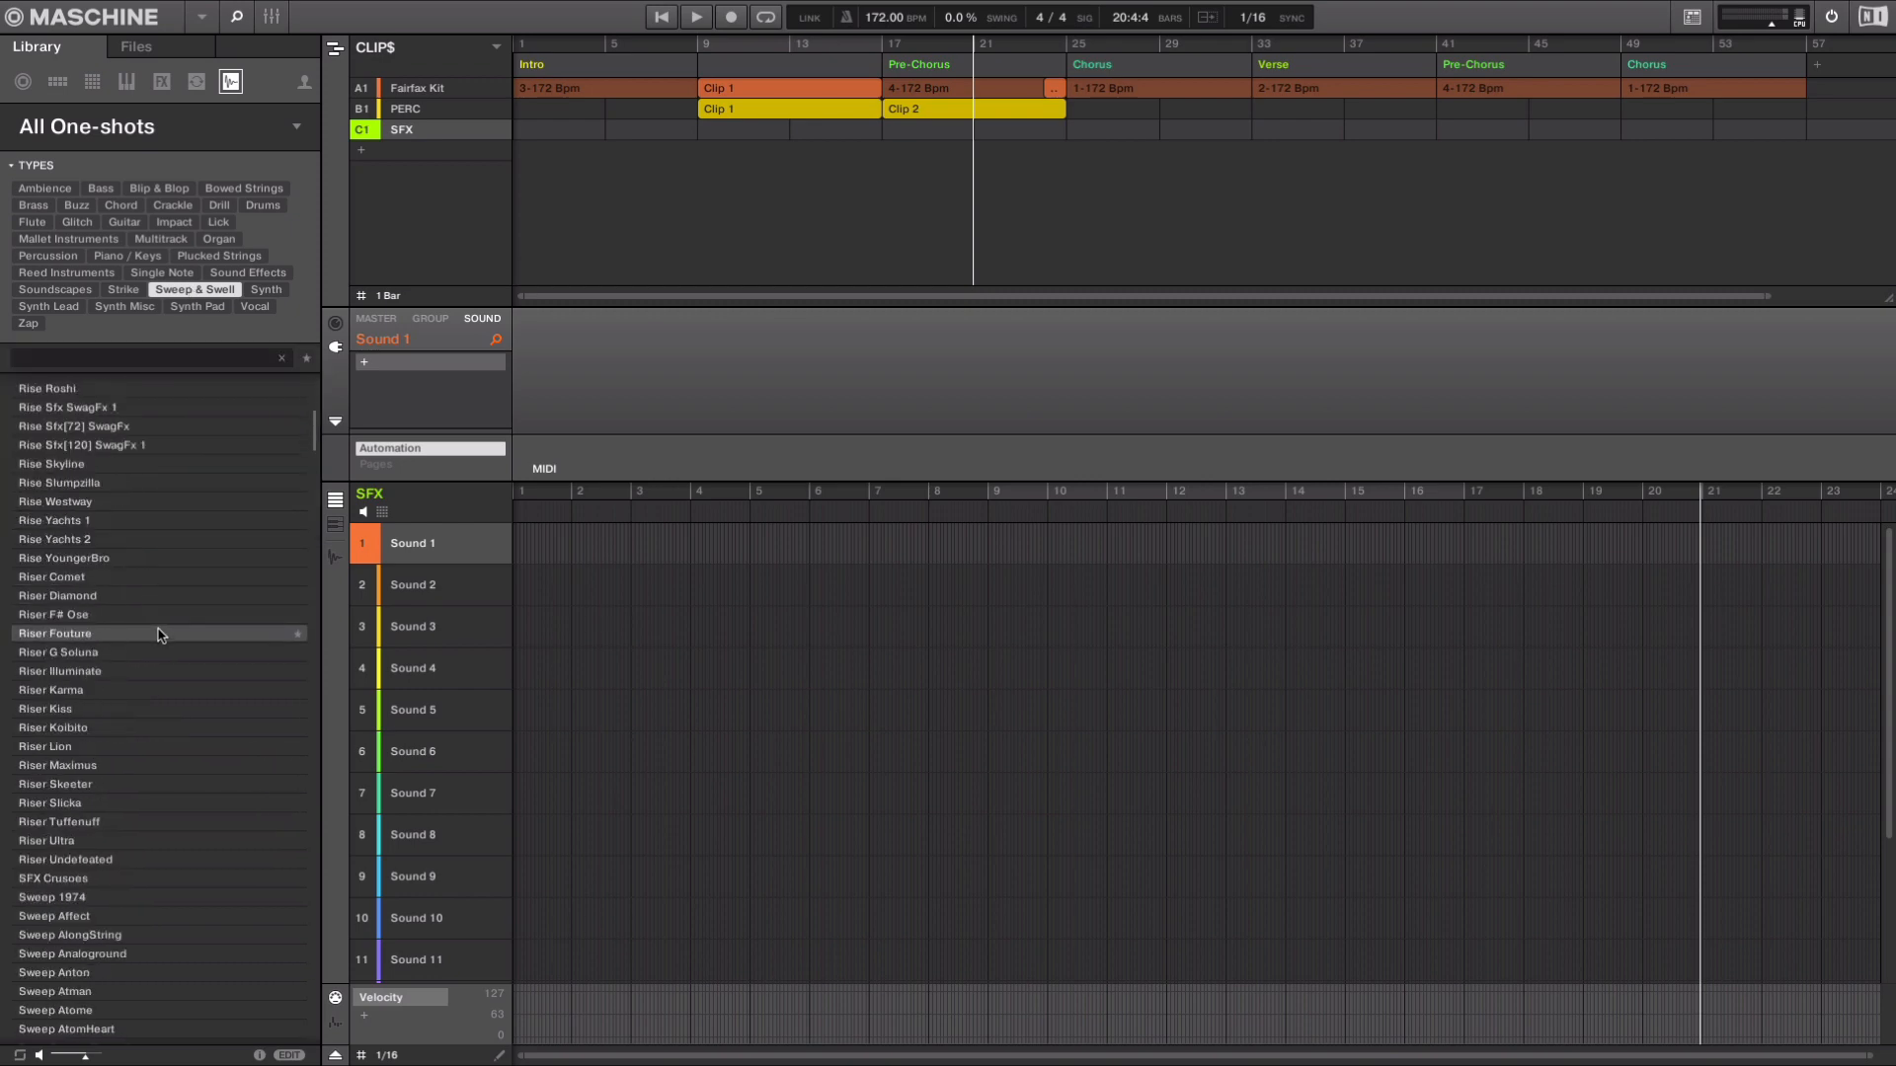
{"action": "scroll", "scroll_direction": "down", "scroll_amount": 3}
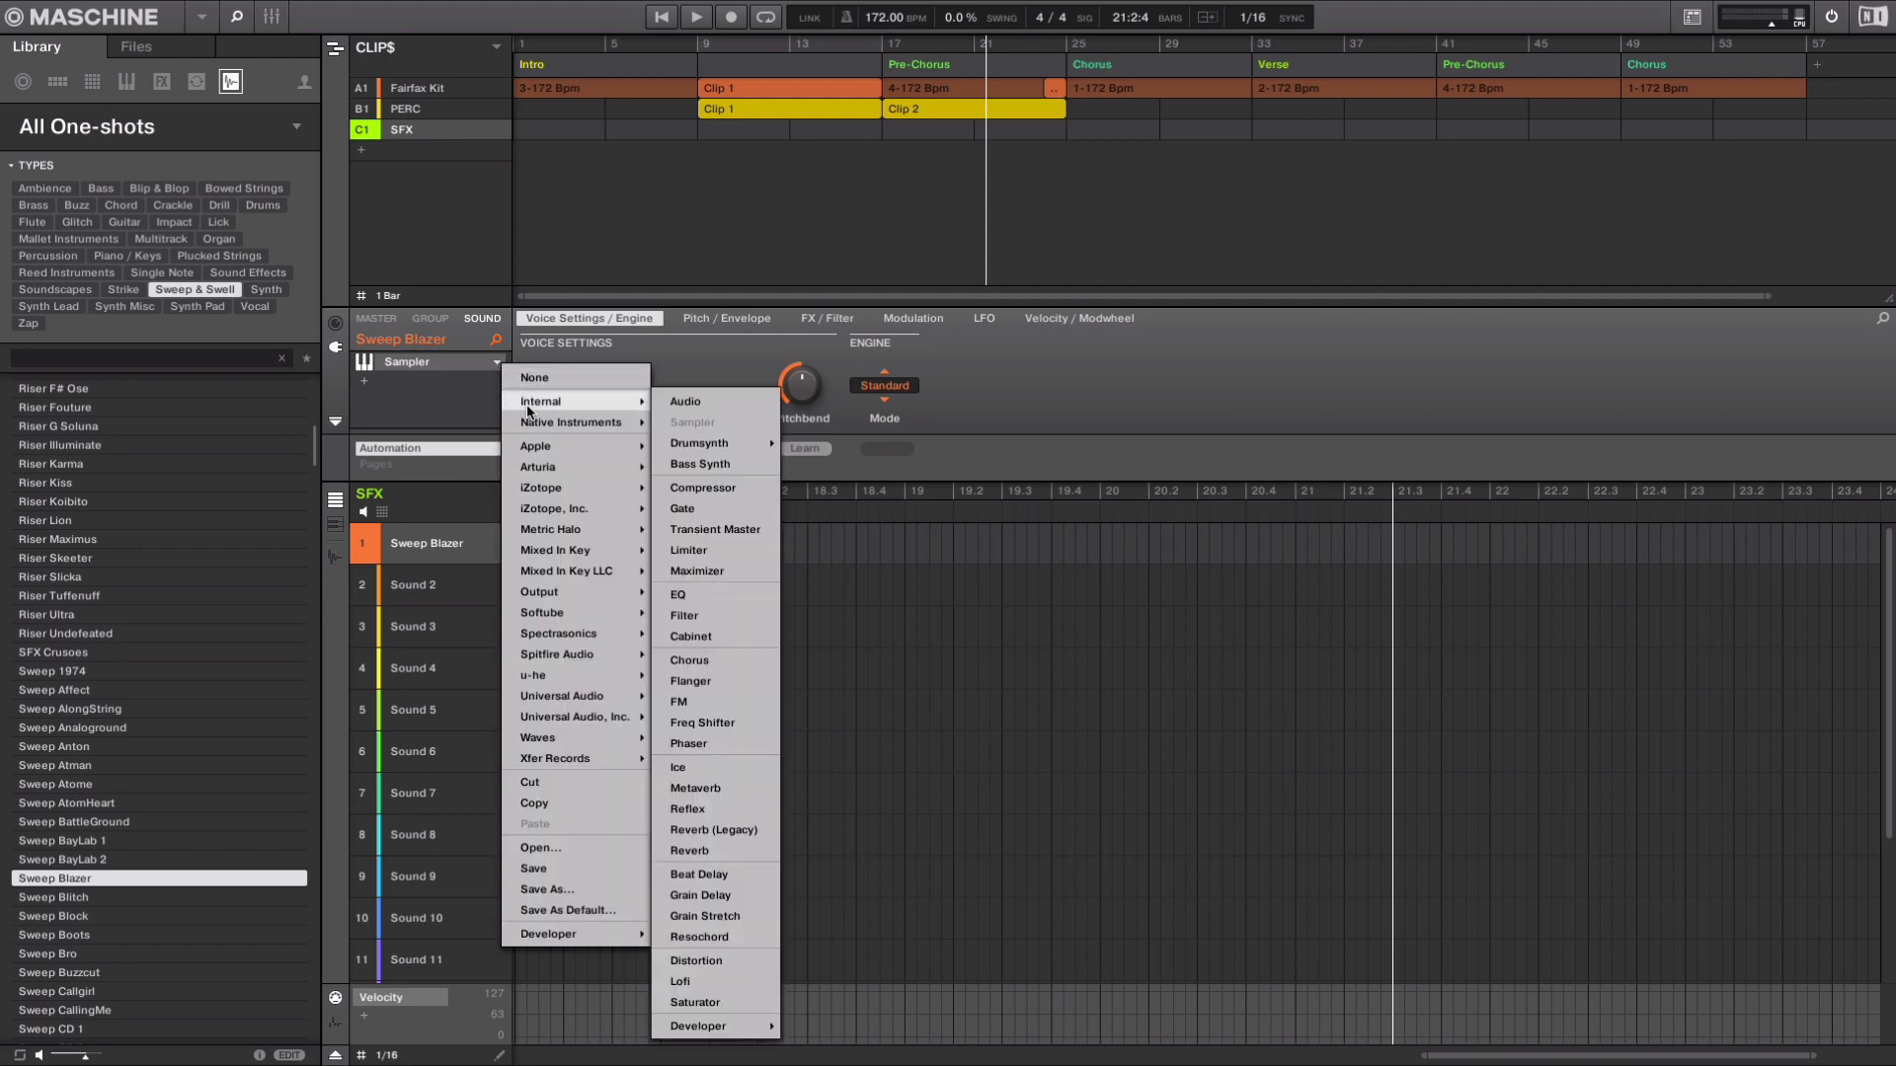
{"action": "left_click", "coordinate": [685, 400]}
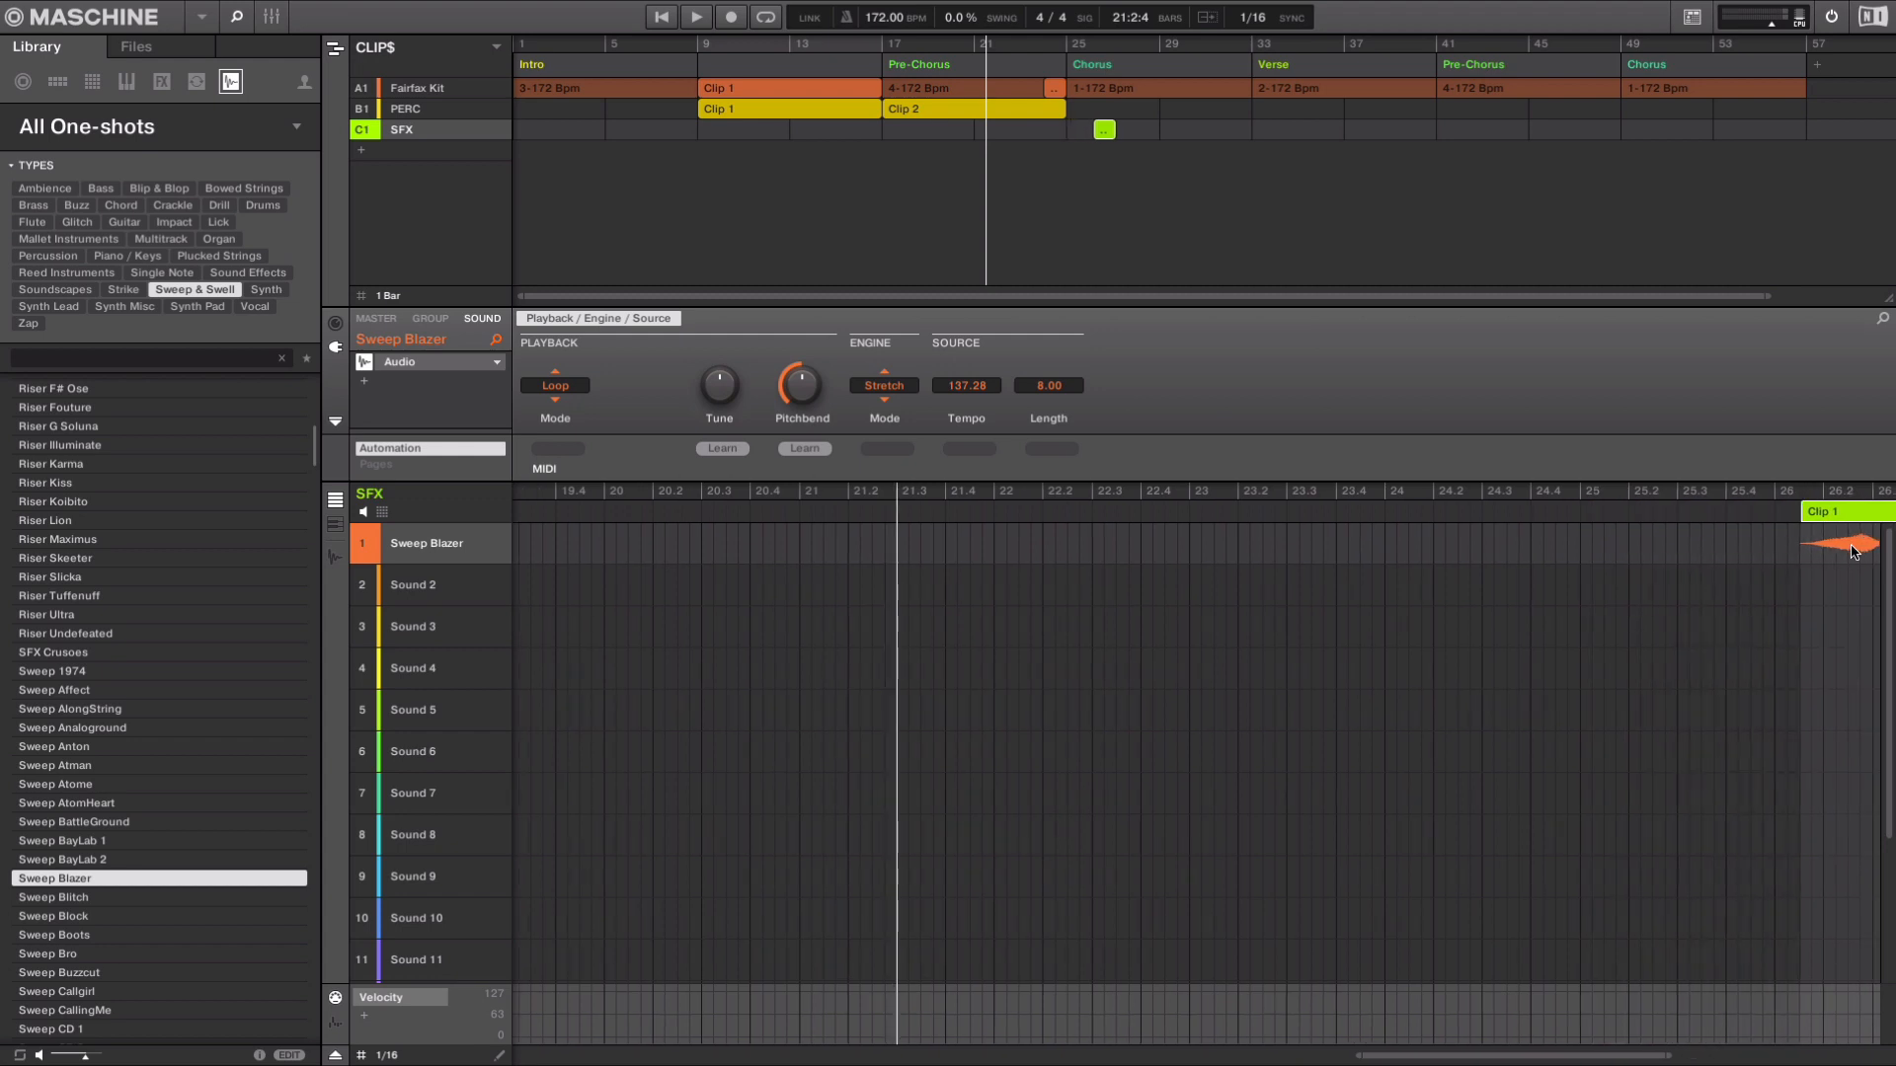
{"action": "scroll", "scroll_direction": "right", "scroll_amount": 3}
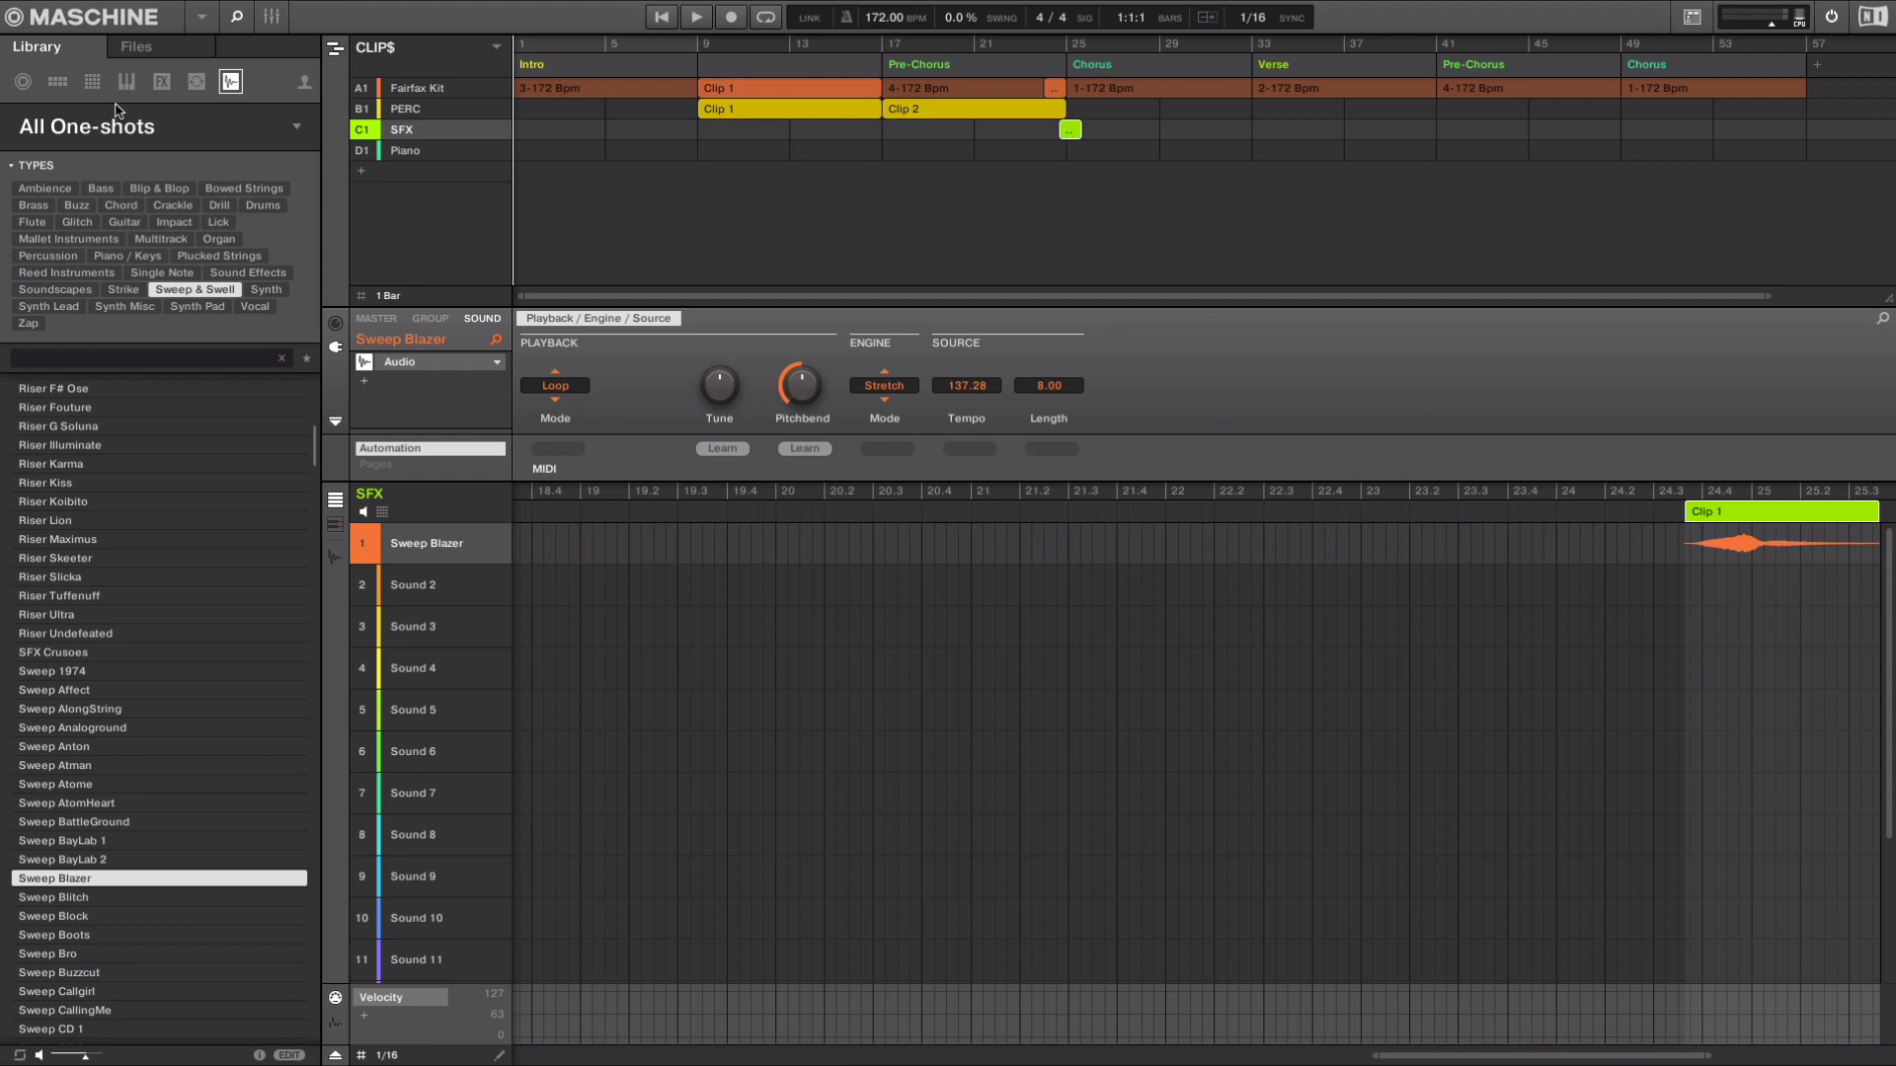
Browse piano instruments and select the Piano group for The Gentleman's Dolled Up preset.
{"action": "left_click", "coordinate": [125, 81]}
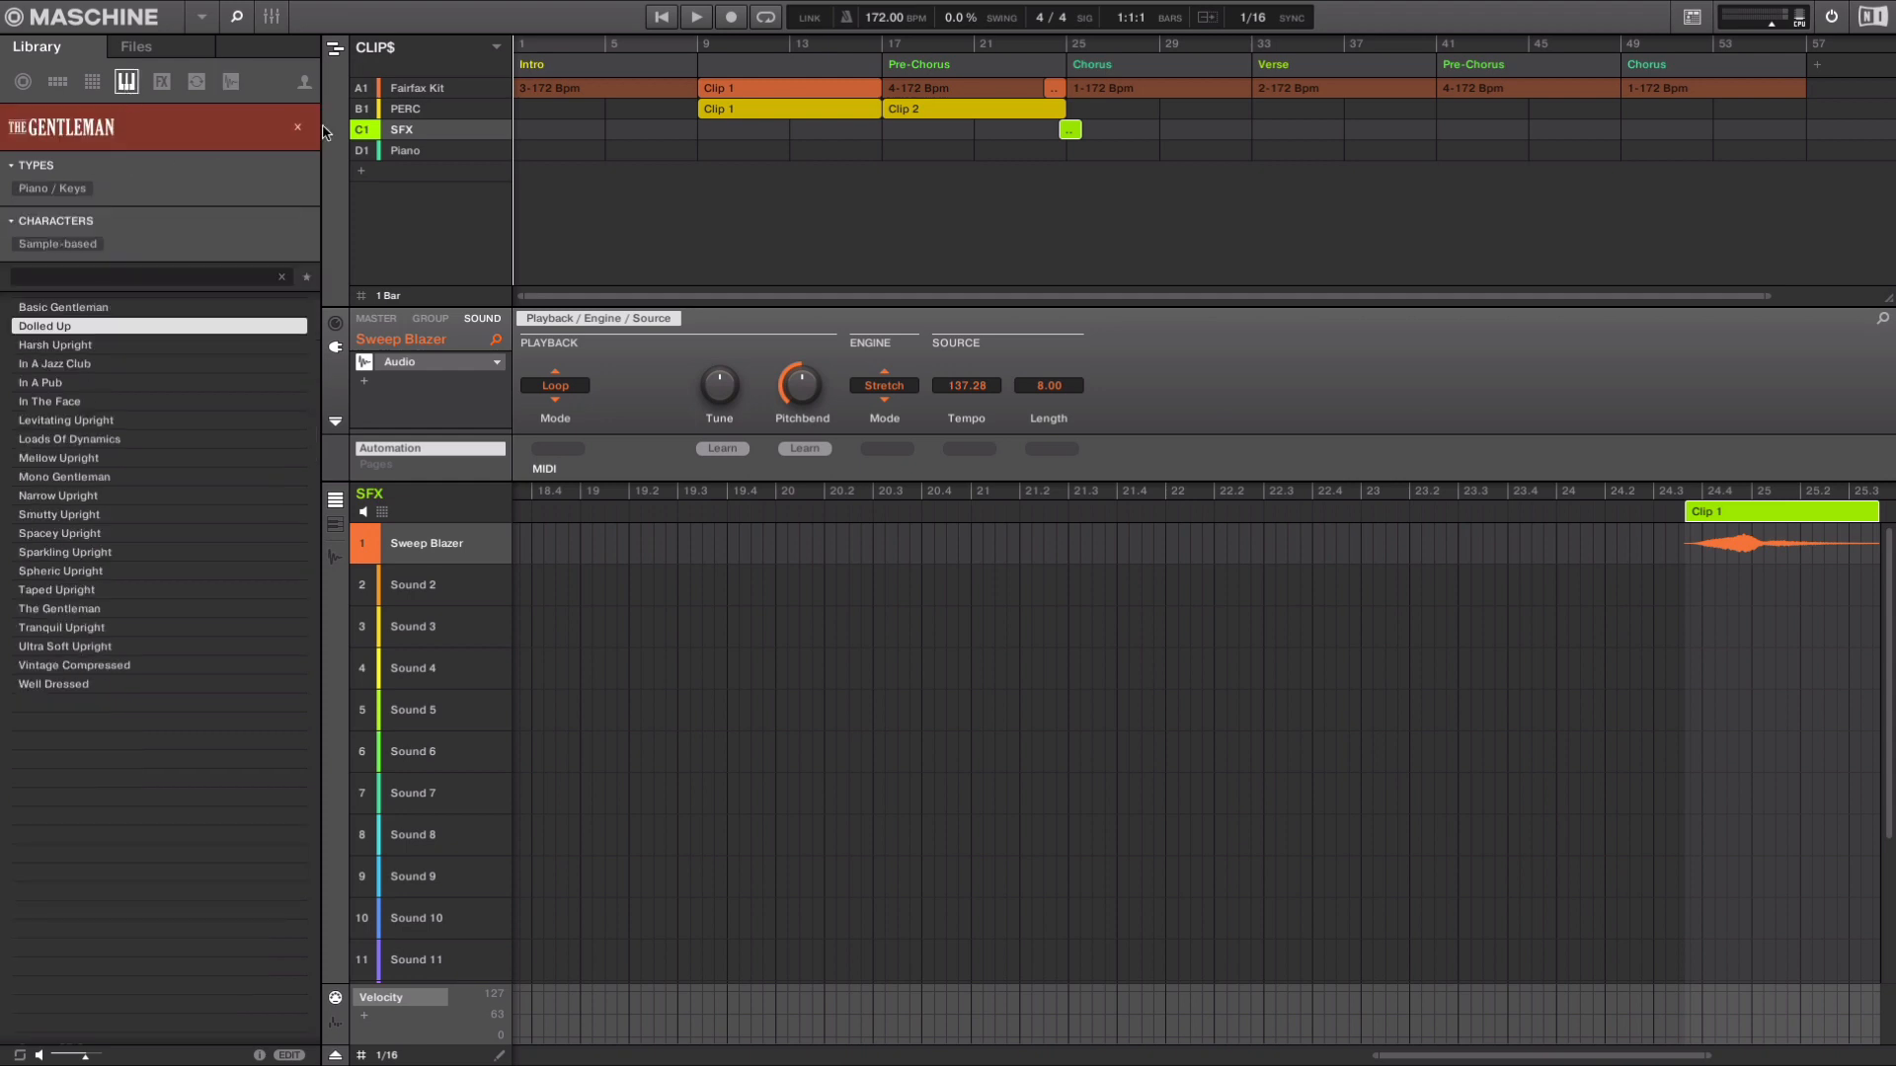
{"action": "left_click", "coordinate": [405, 150]}
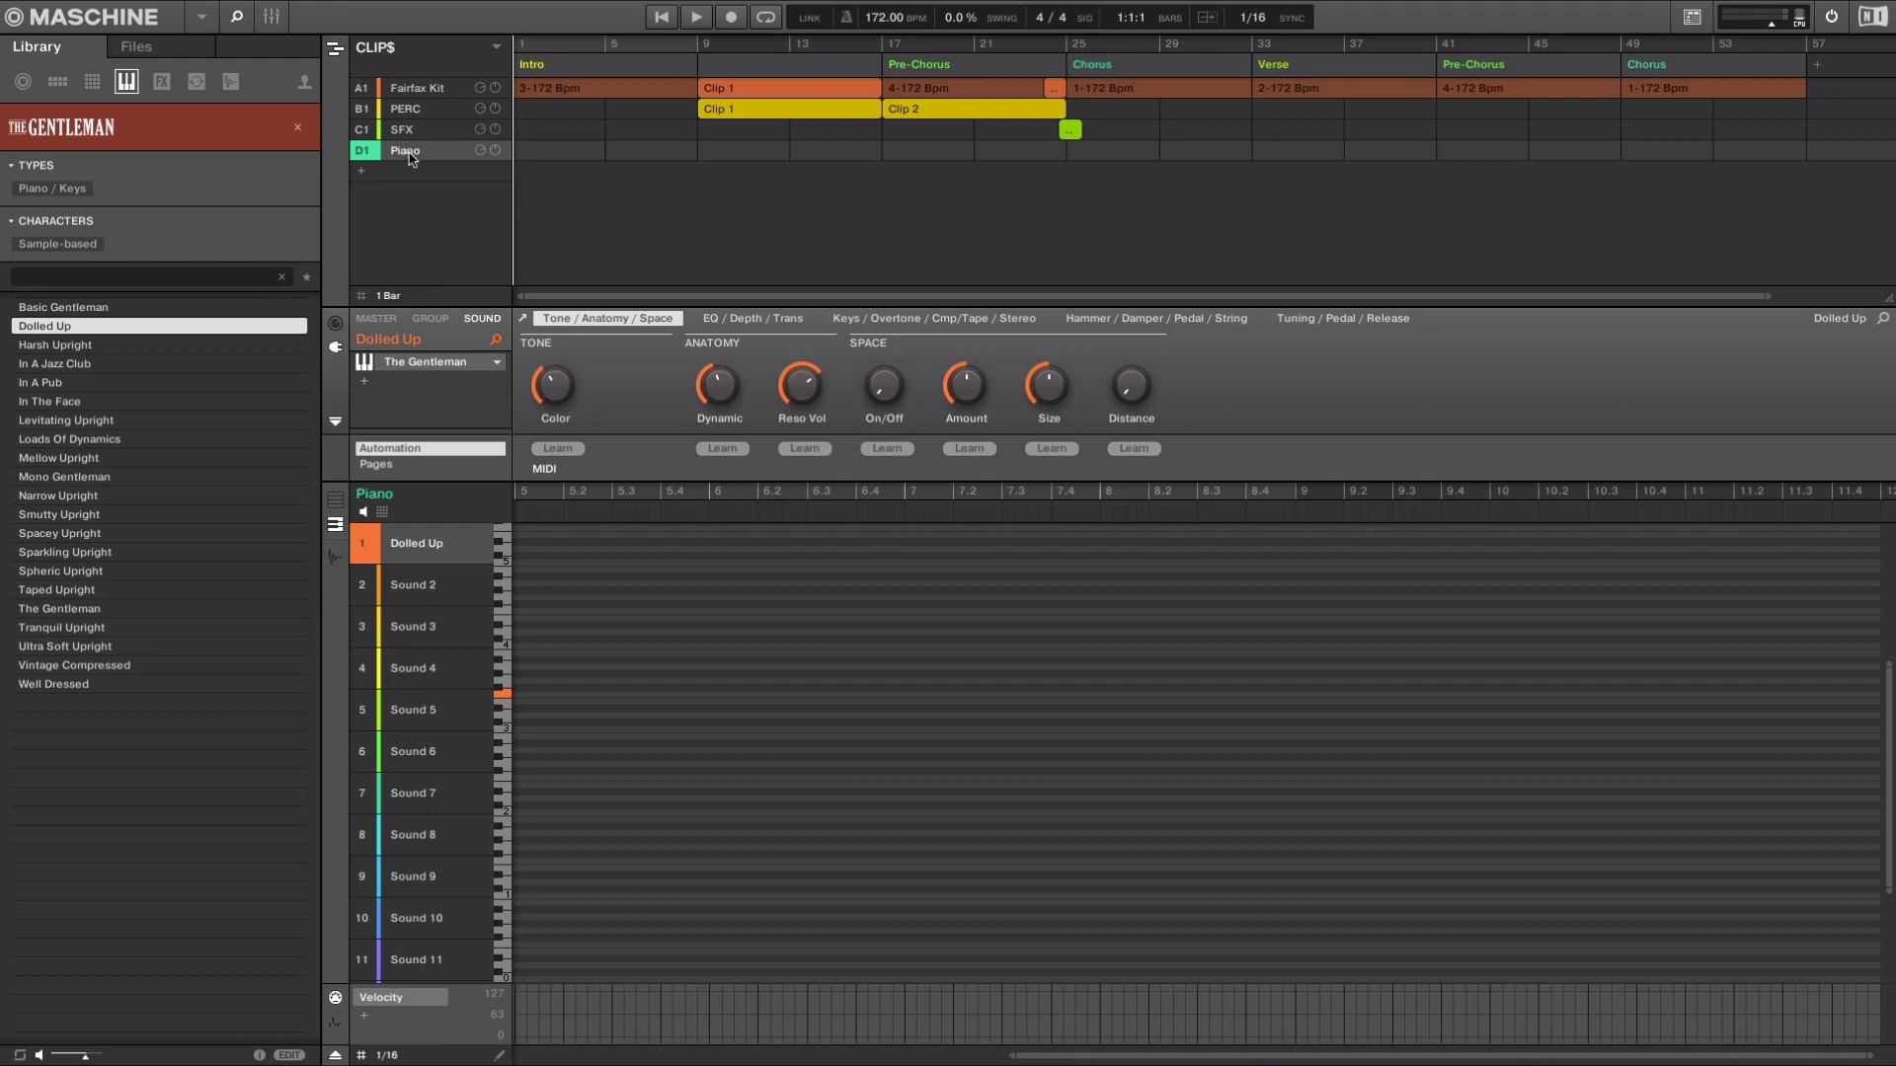
{"action": "mouse_move", "coordinate": [448, 545]}
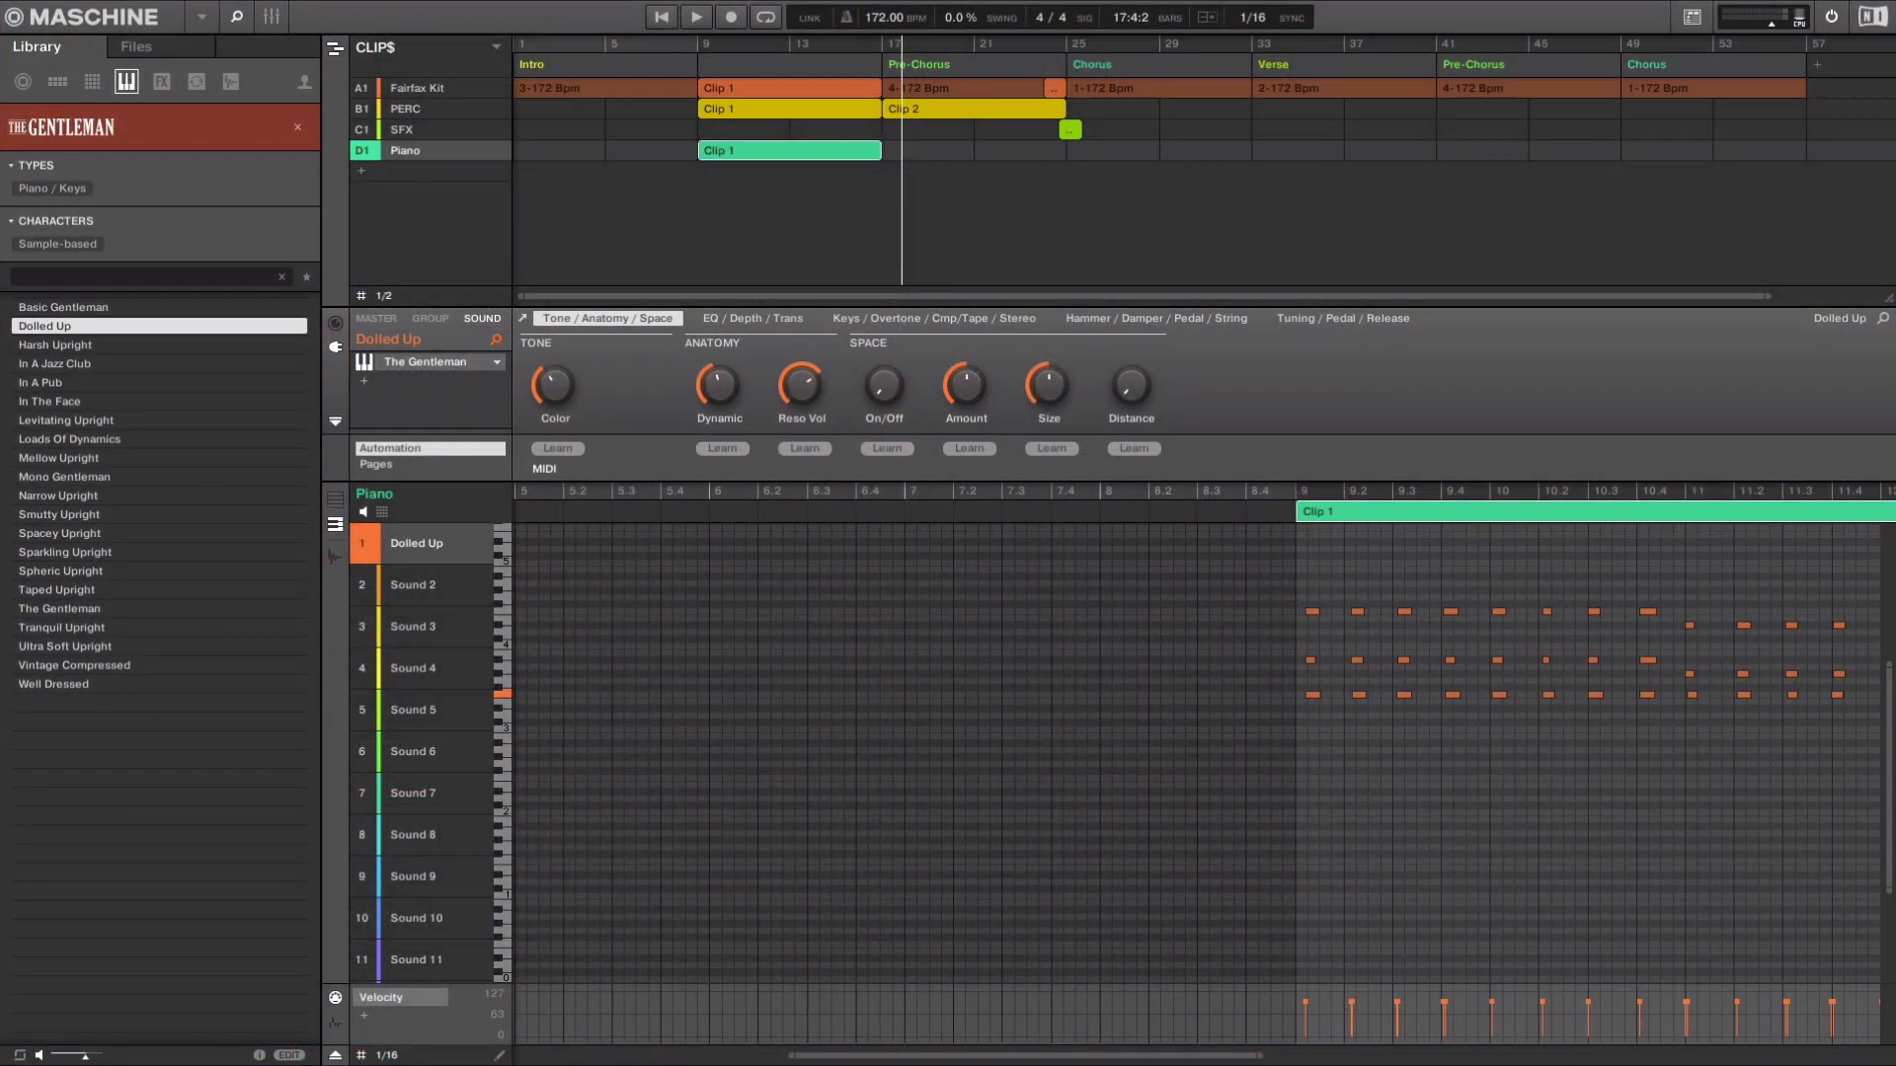
Play the extended arrangement and check the PERC and Fairfax Kit group patterns.
{"action": "left_click", "coordinate": [696, 16]}
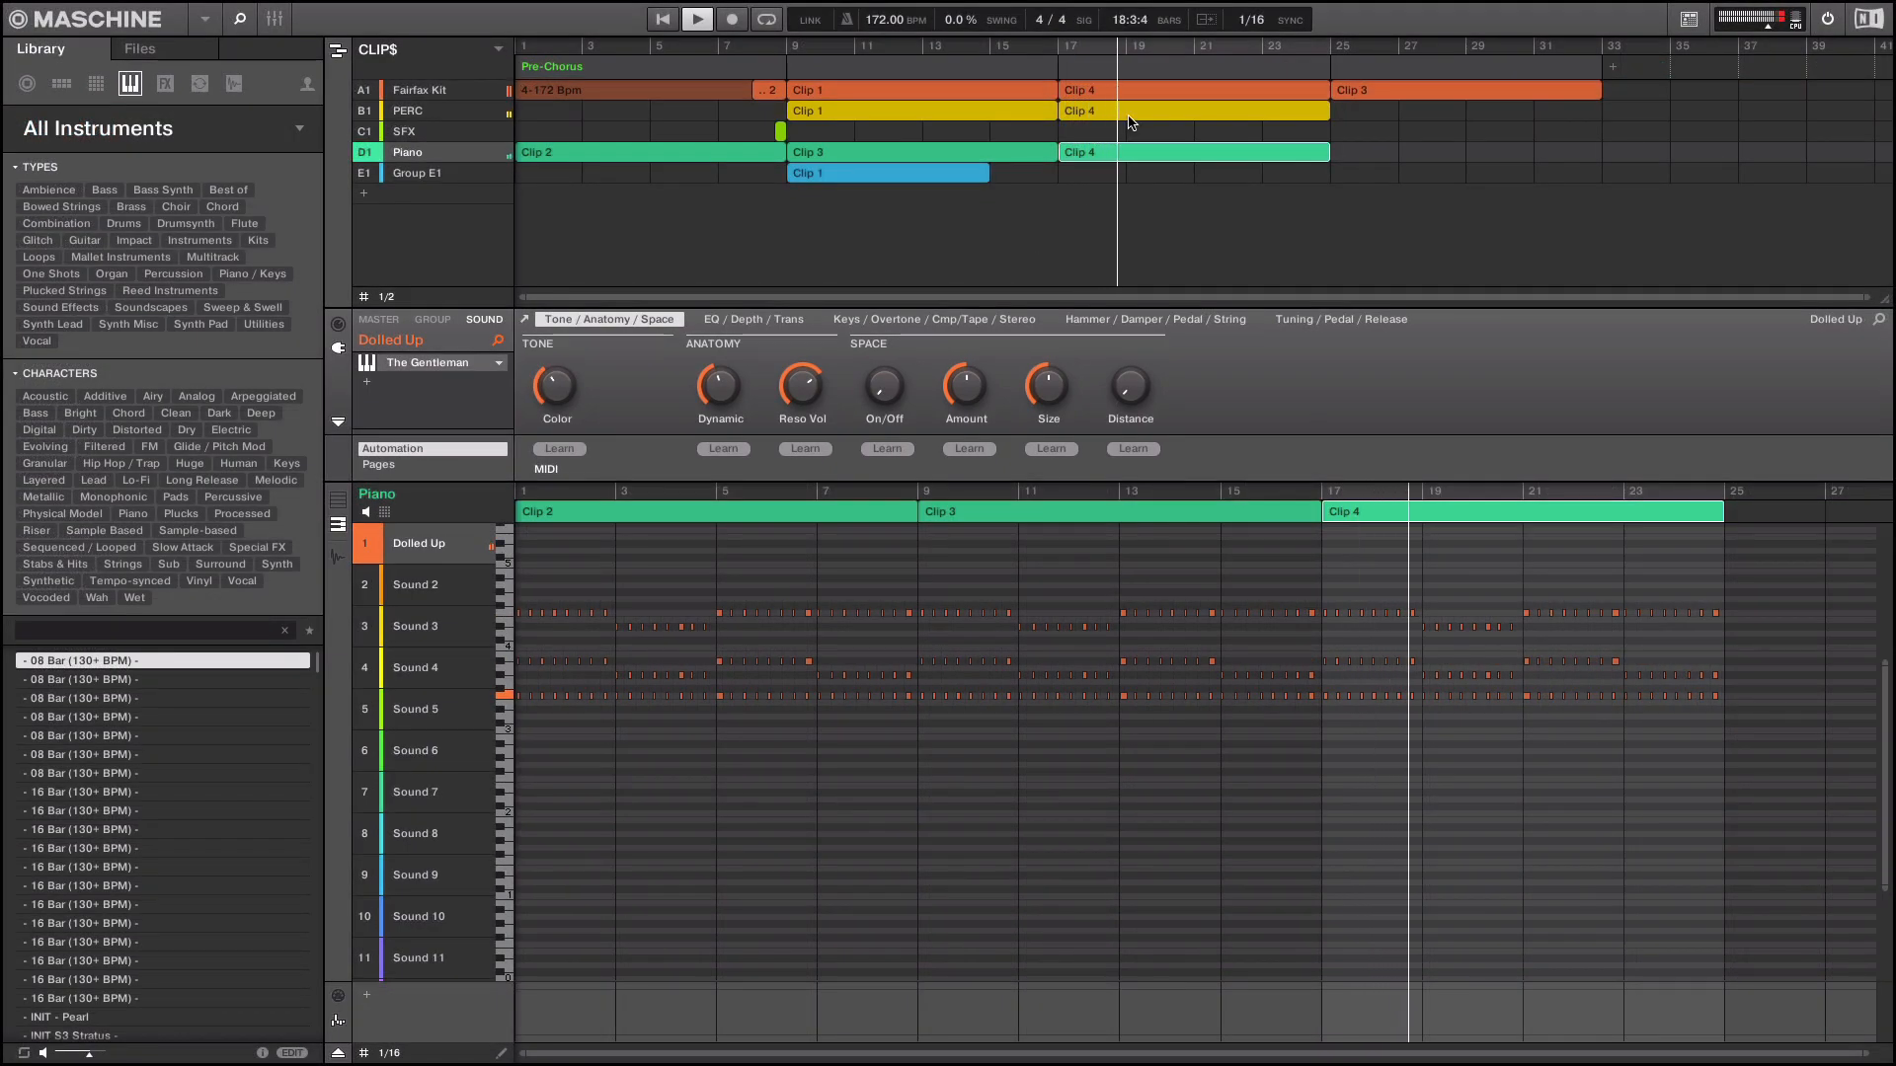
{"action": "left_click", "coordinate": [409, 109]}
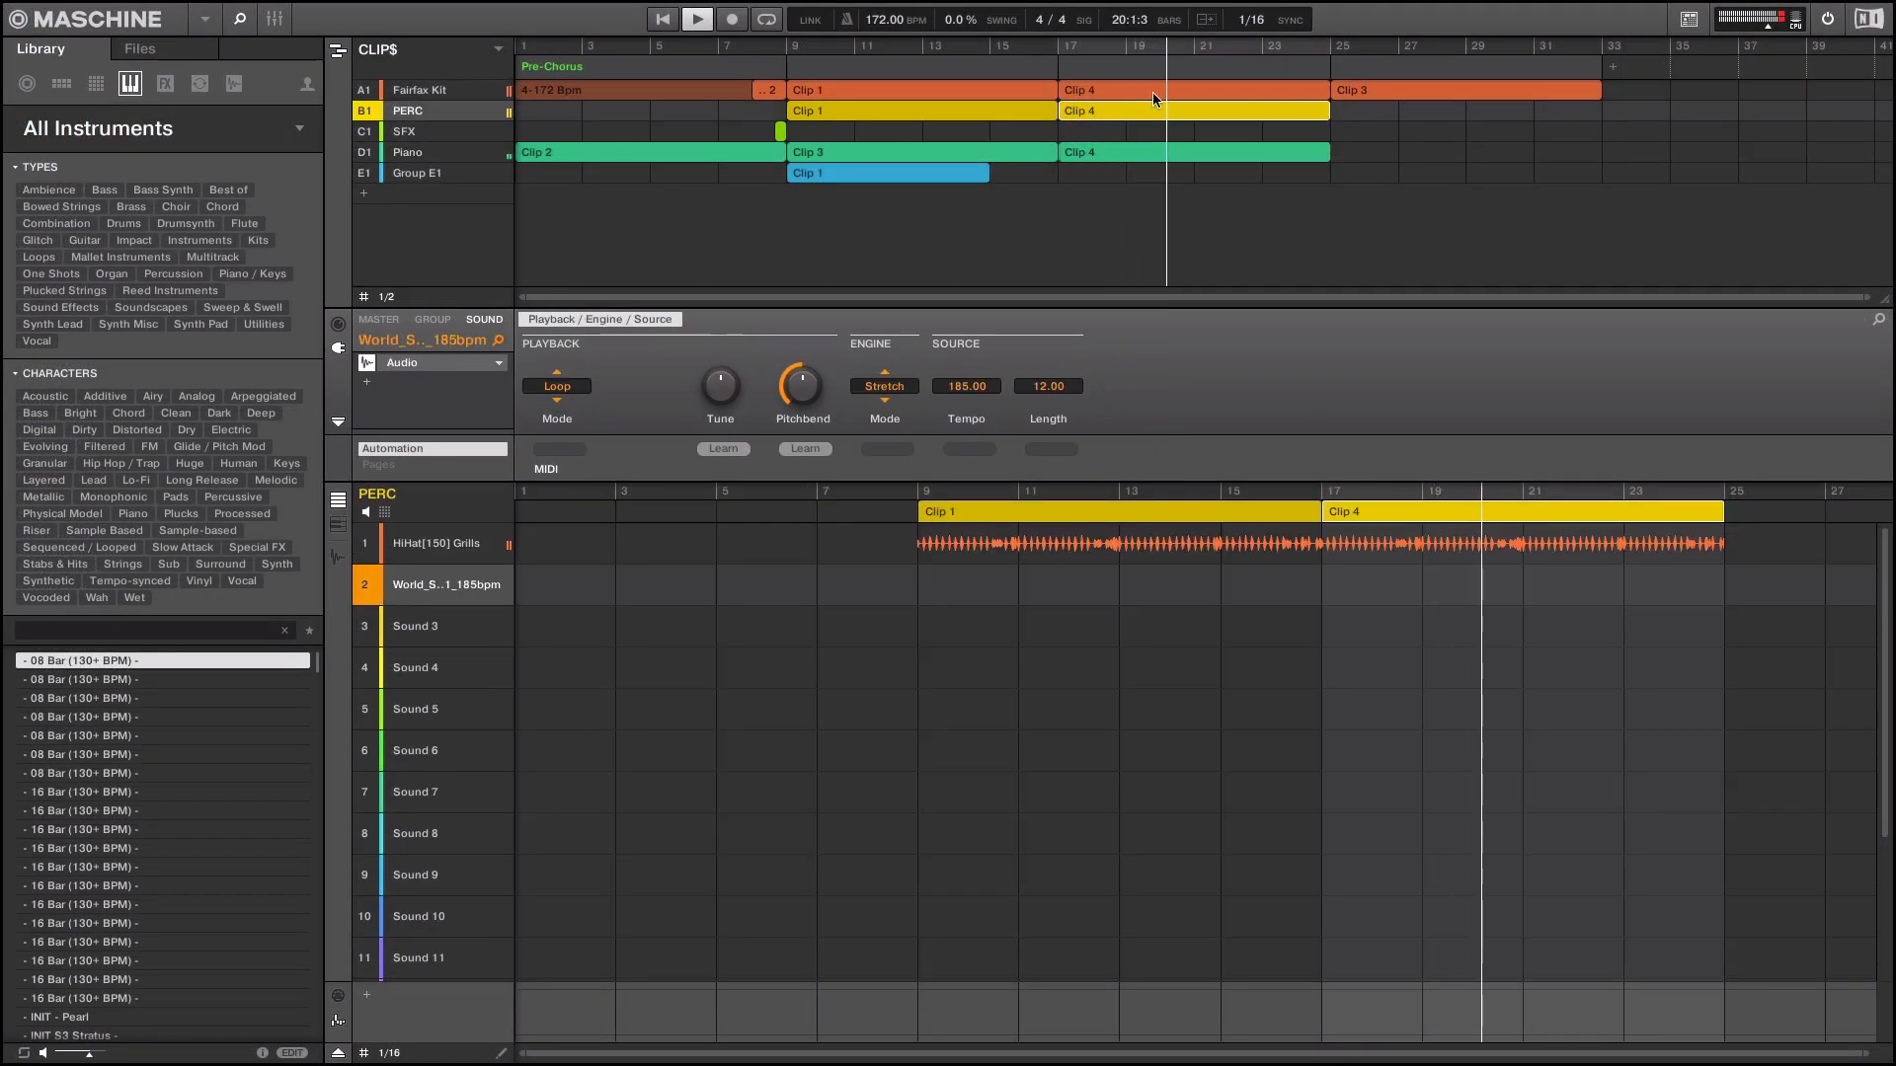
{"action": "left_click", "coordinate": [448, 89]}
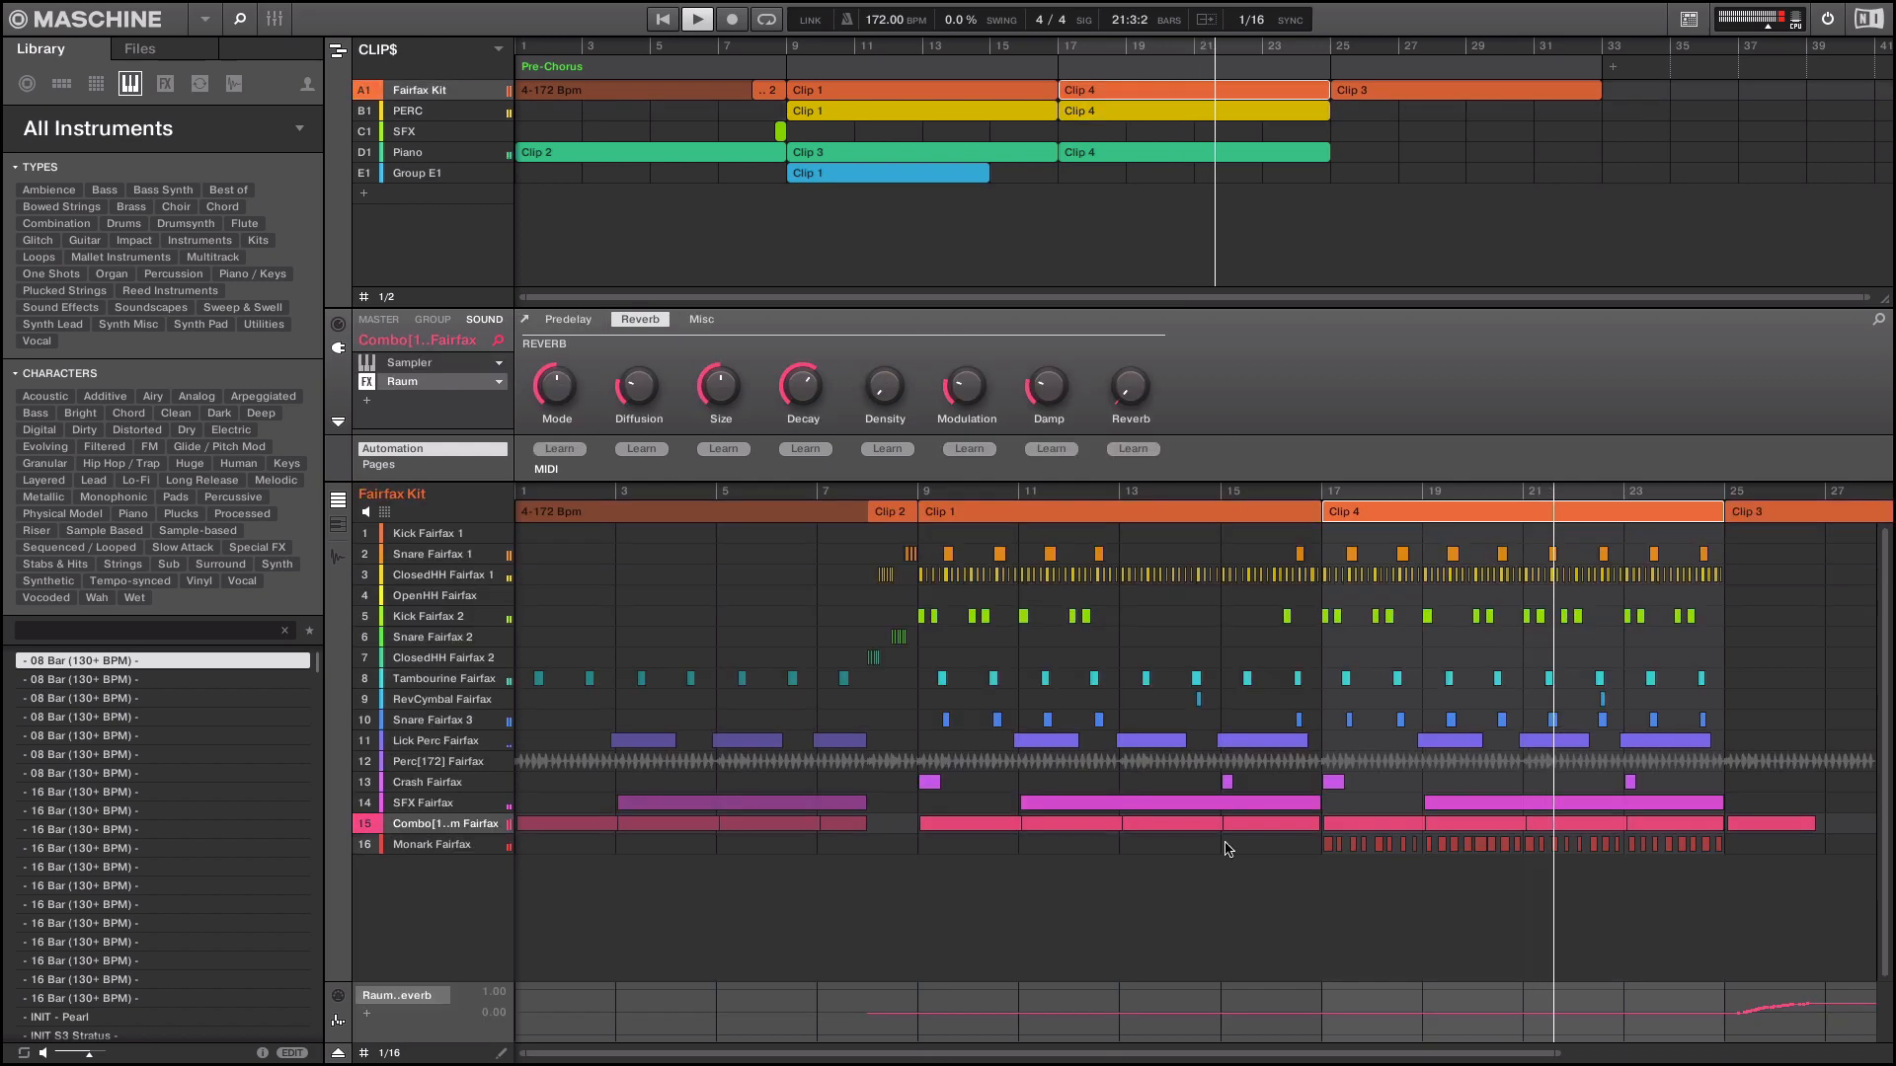